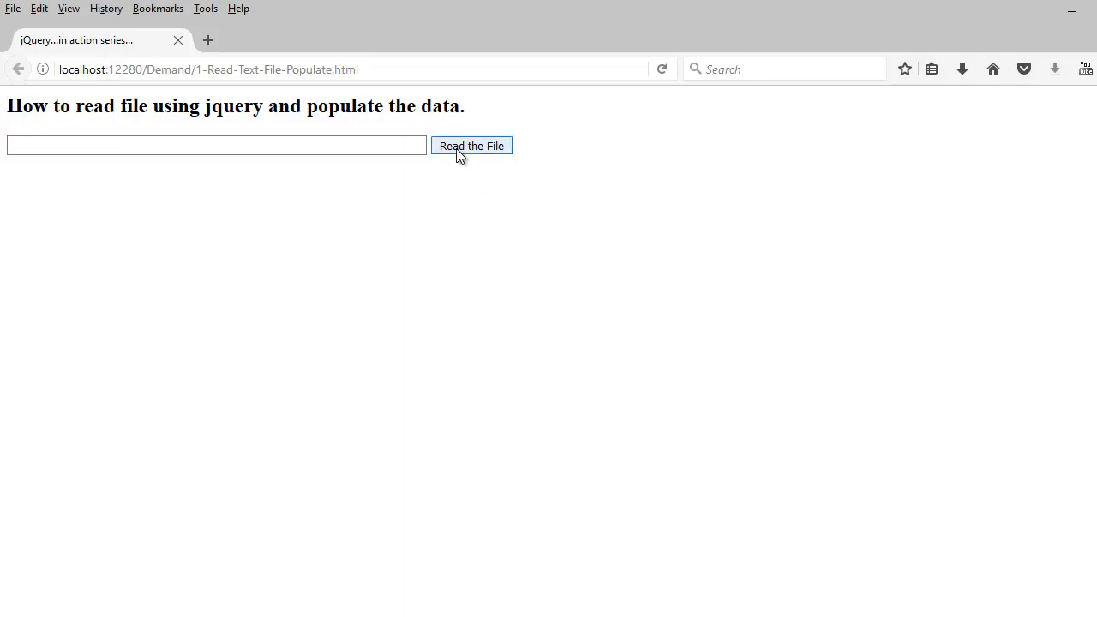
Run the page's file reader so the text box fills with test.txt's five lines.
click(470, 146)
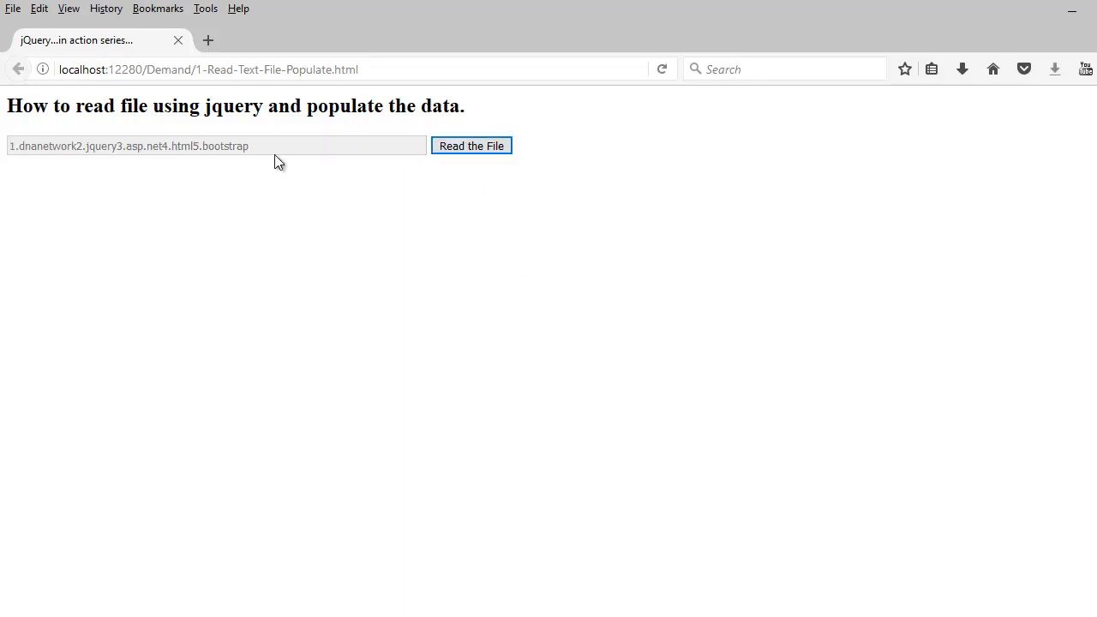
mouse_move(435, 329)
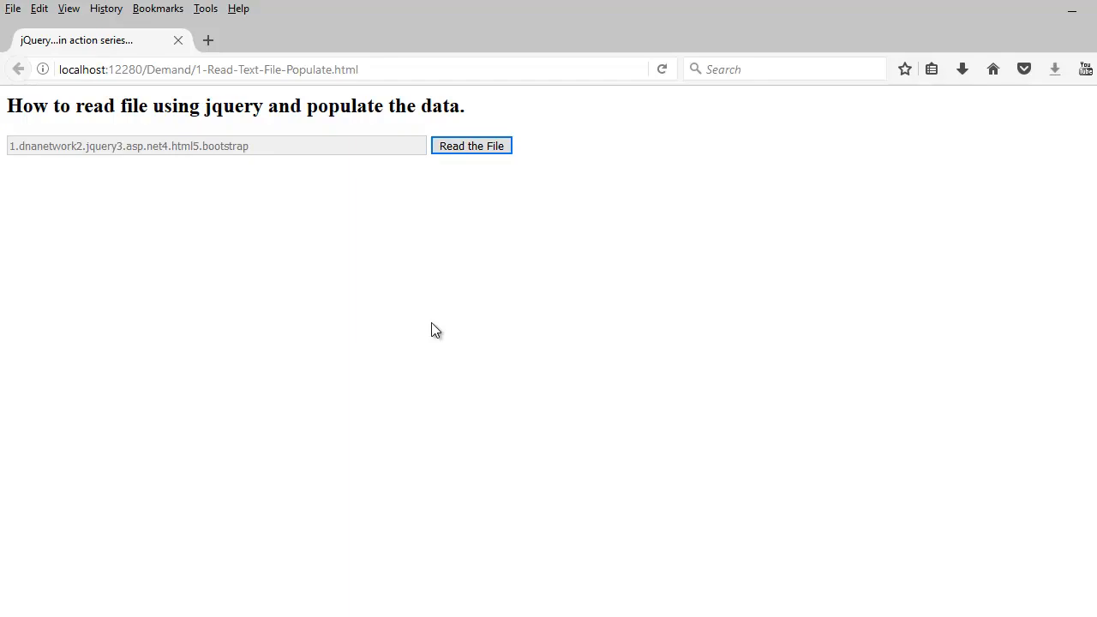
mouse_move(247, 153)
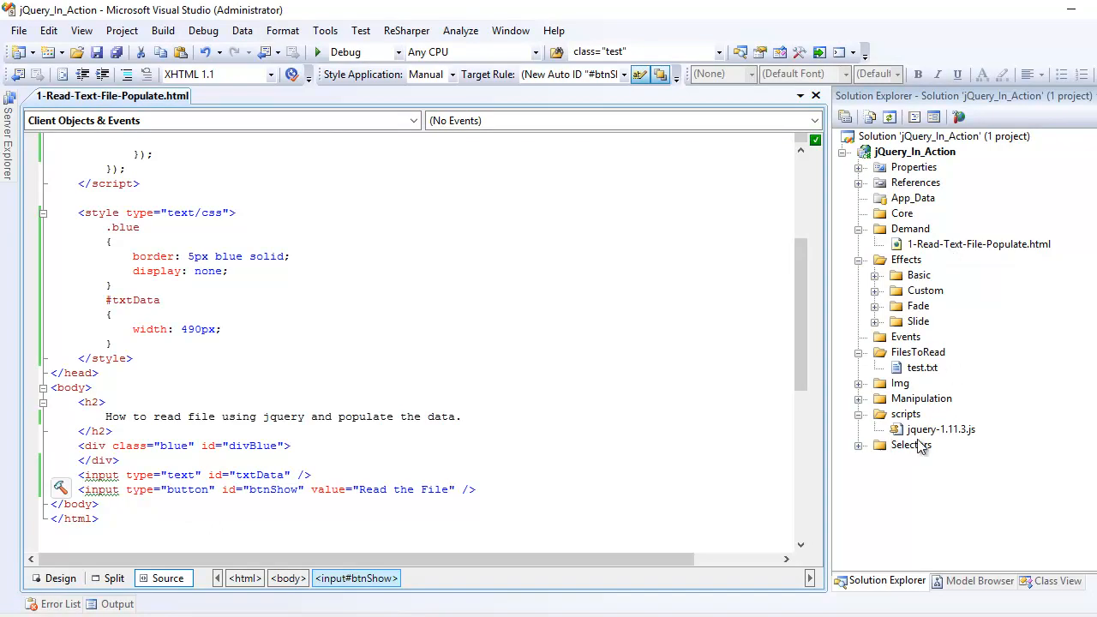
click(939, 429)
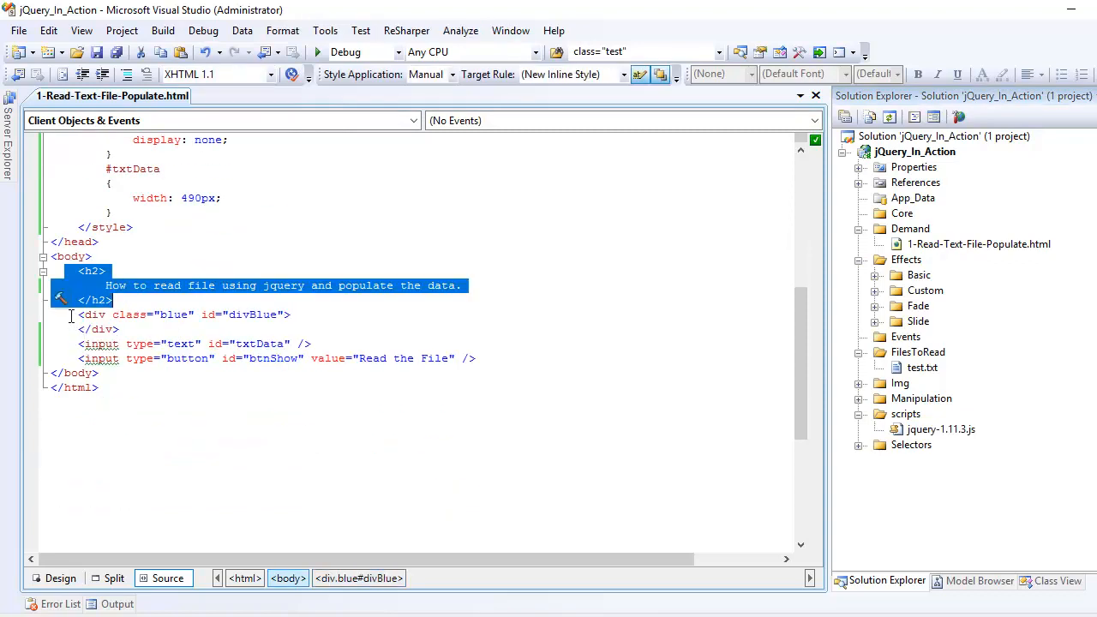
click(185, 316)
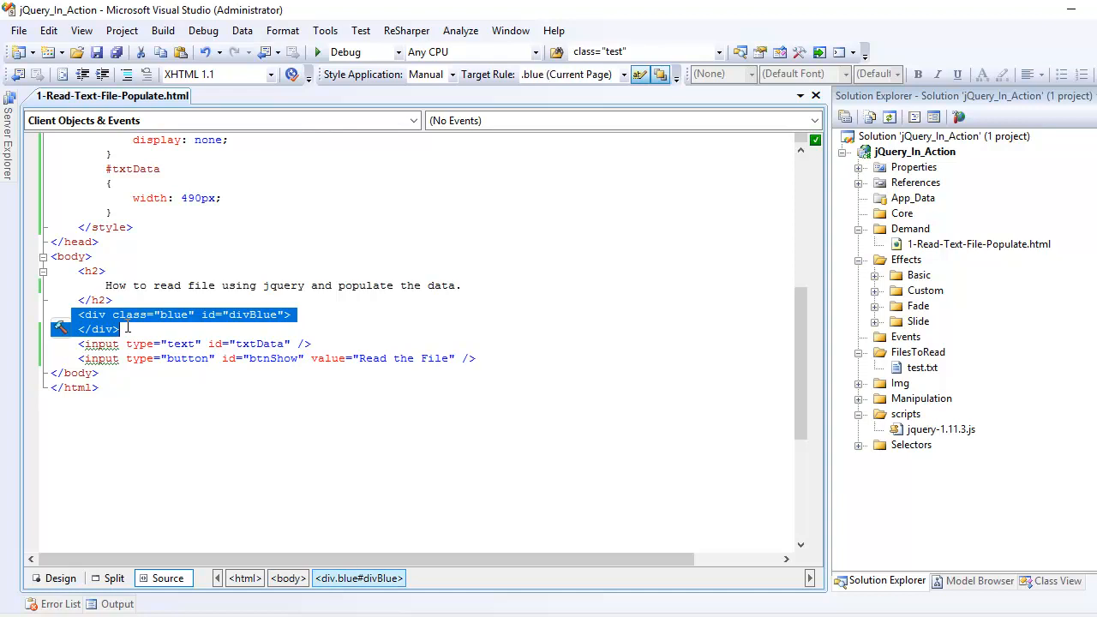
click(101, 358)
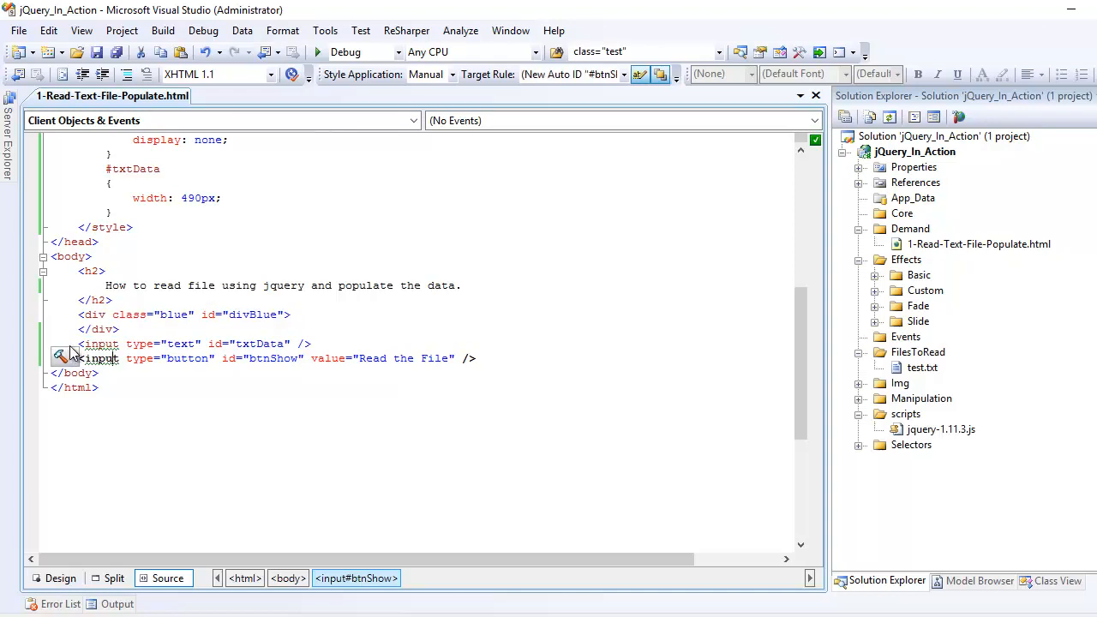
click(195, 343)
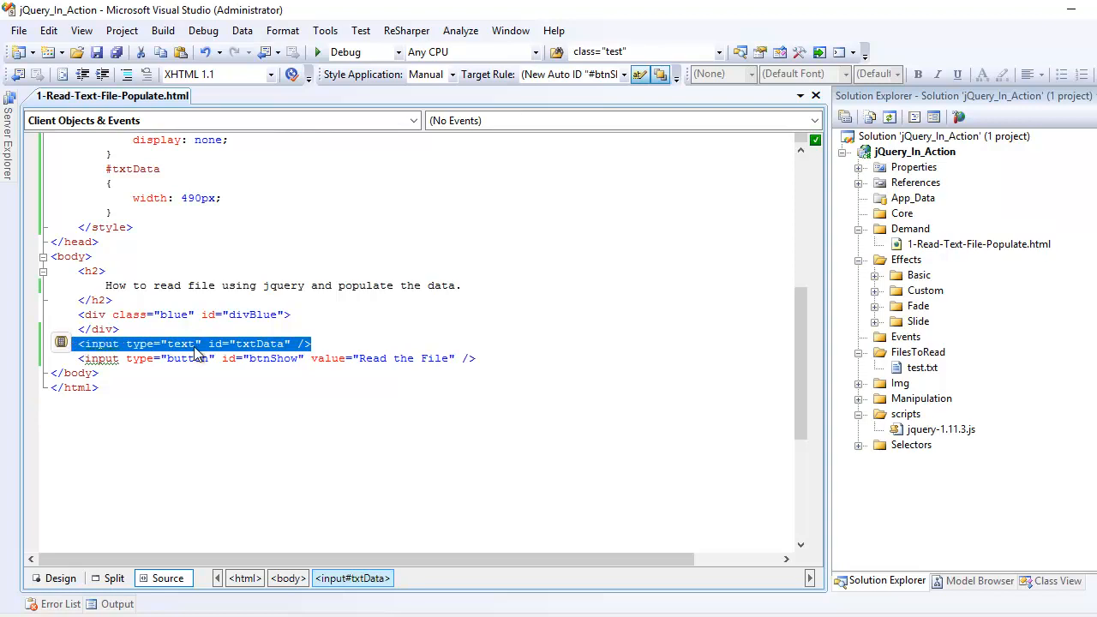
click(192, 343)
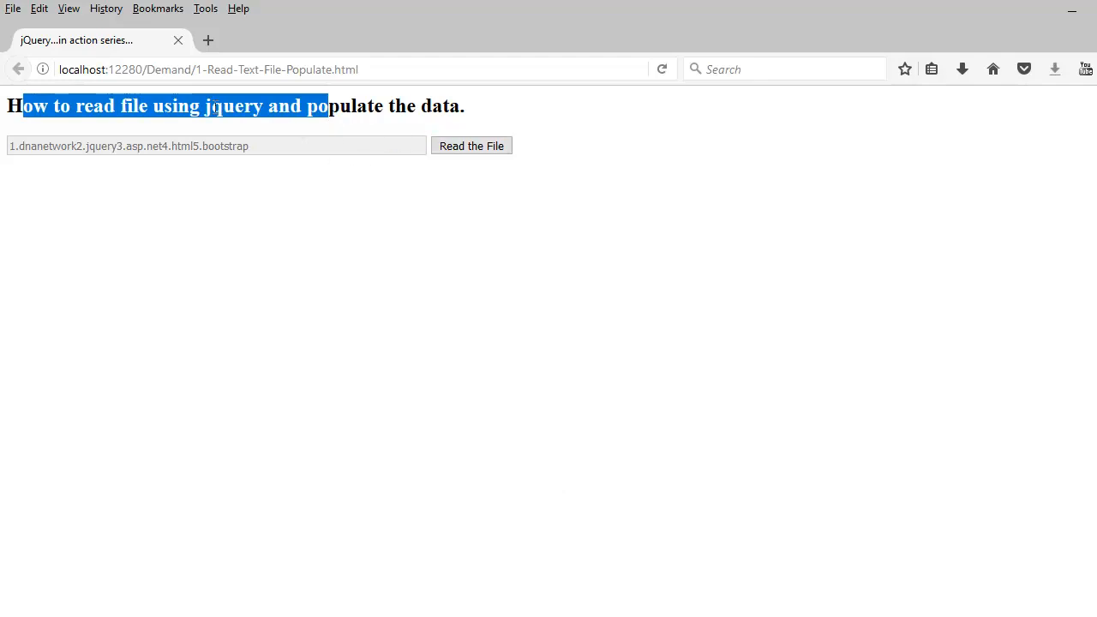
key(alt+tab)
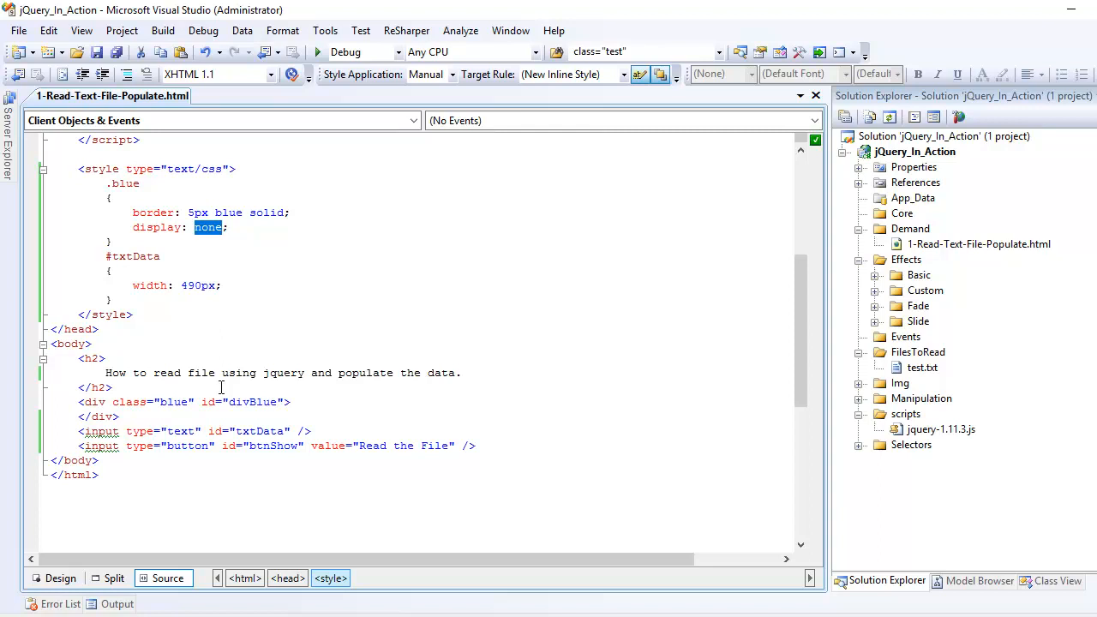
mouse_move(271, 397)
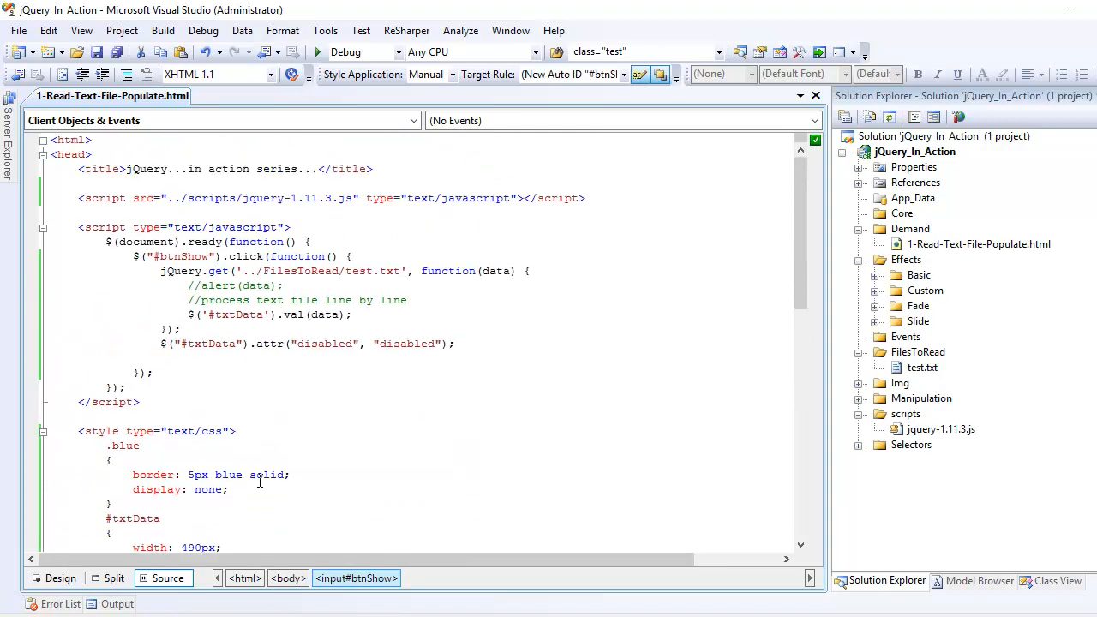
Highlight btnShow, jQuery, get and FilesToRead in the button's click handler.
double_click(183, 257)
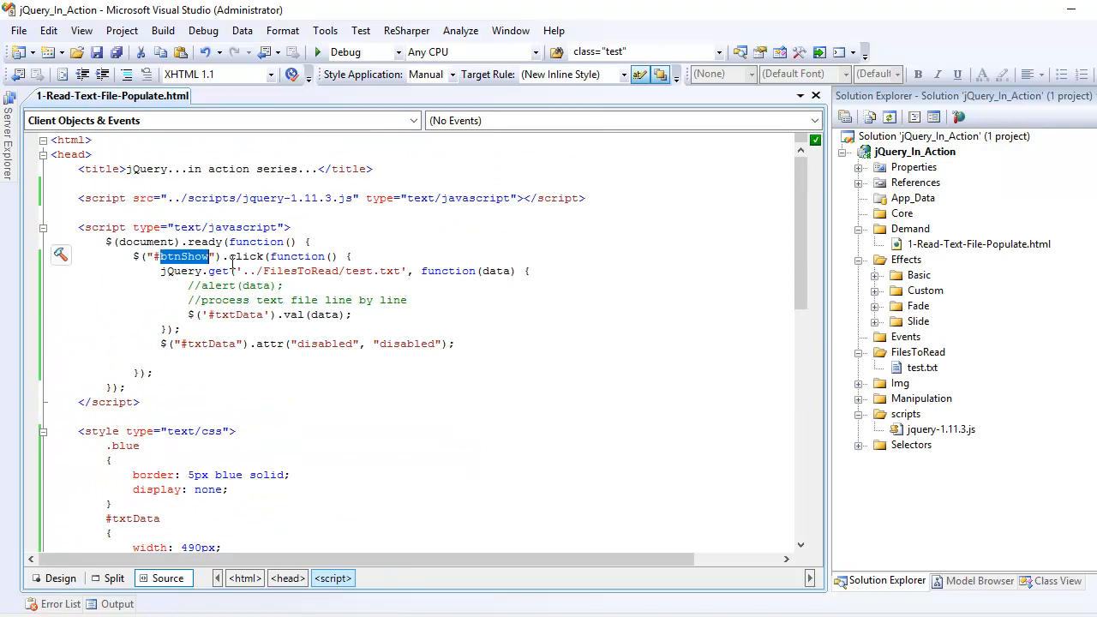
double_click(247, 257)
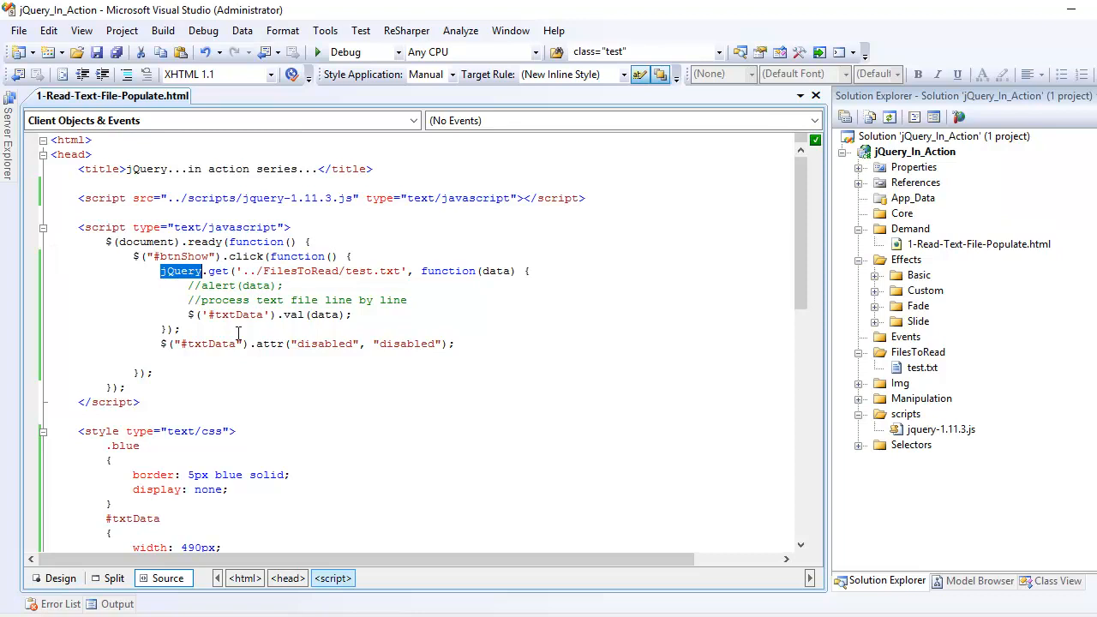
double_click(216, 271)
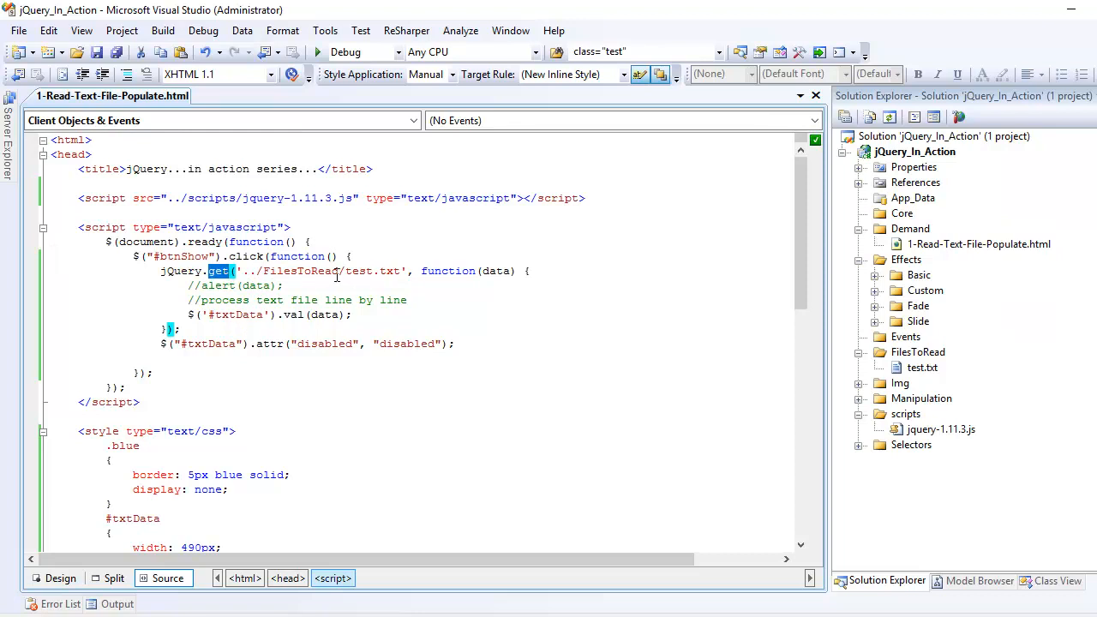
double_click(300, 271)
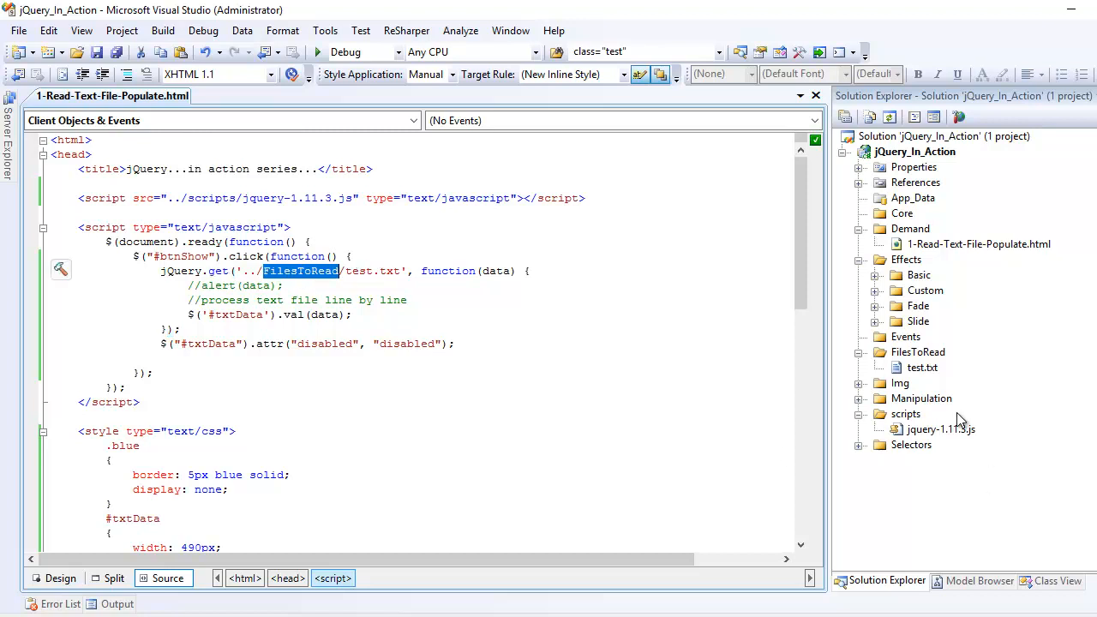
View test.txt's five lines from the FilesToRead folder, then return to the HTML file.
click(918, 351)
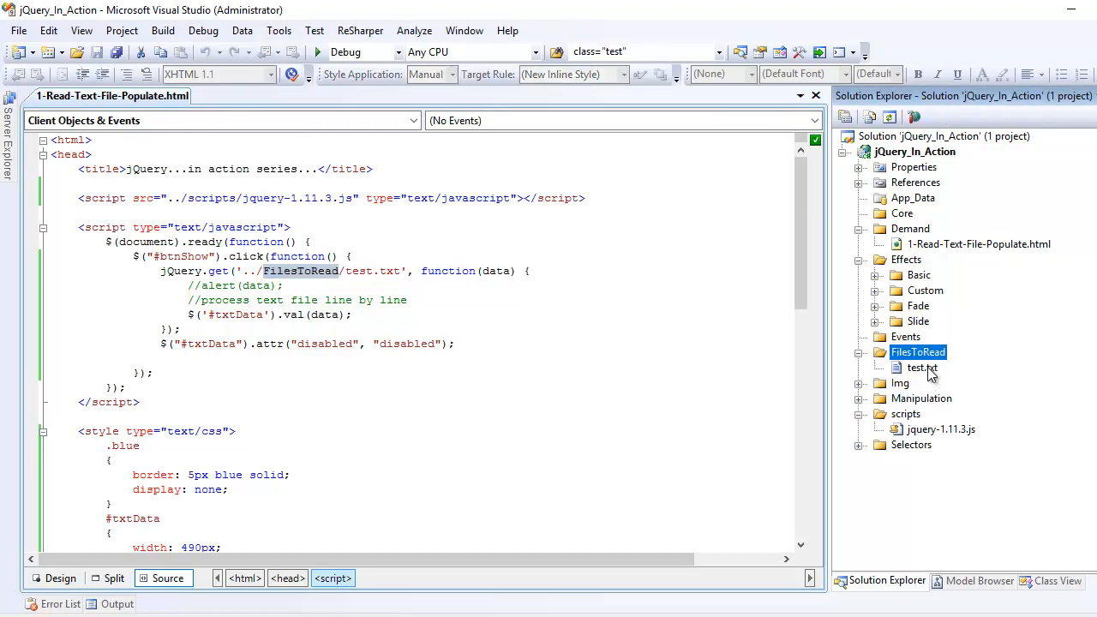
double_click(922, 367)
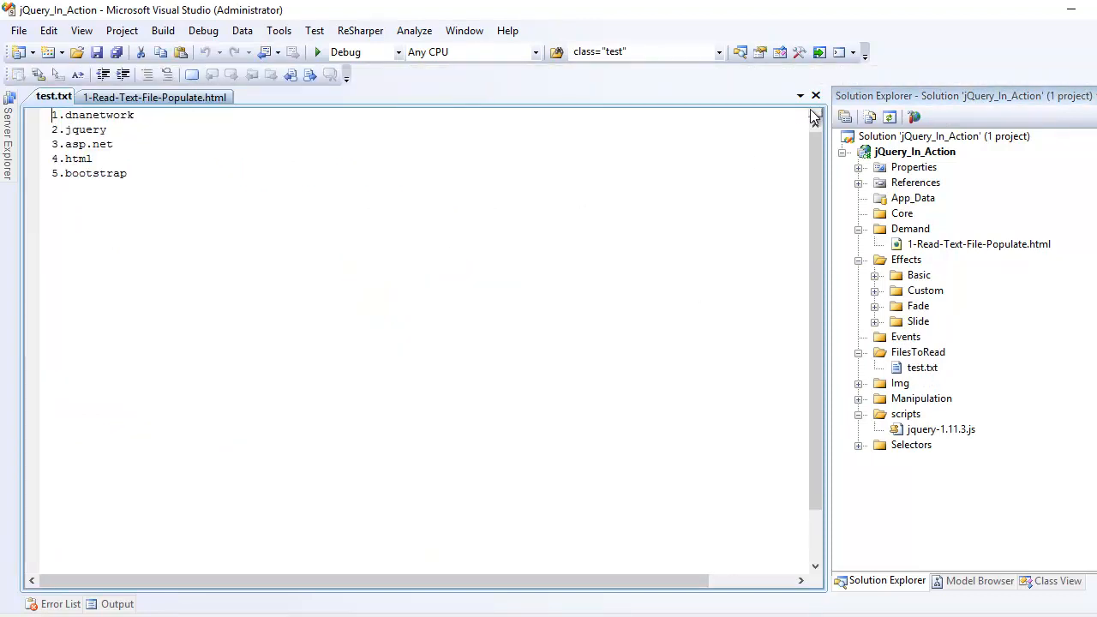
click(154, 96)
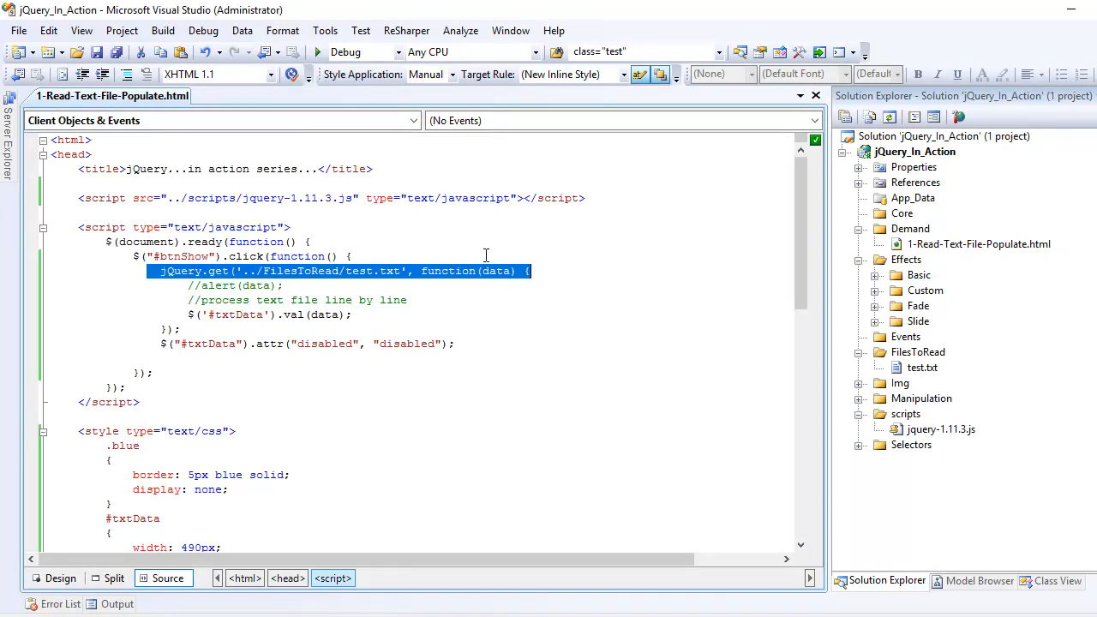
mouse_move(491, 282)
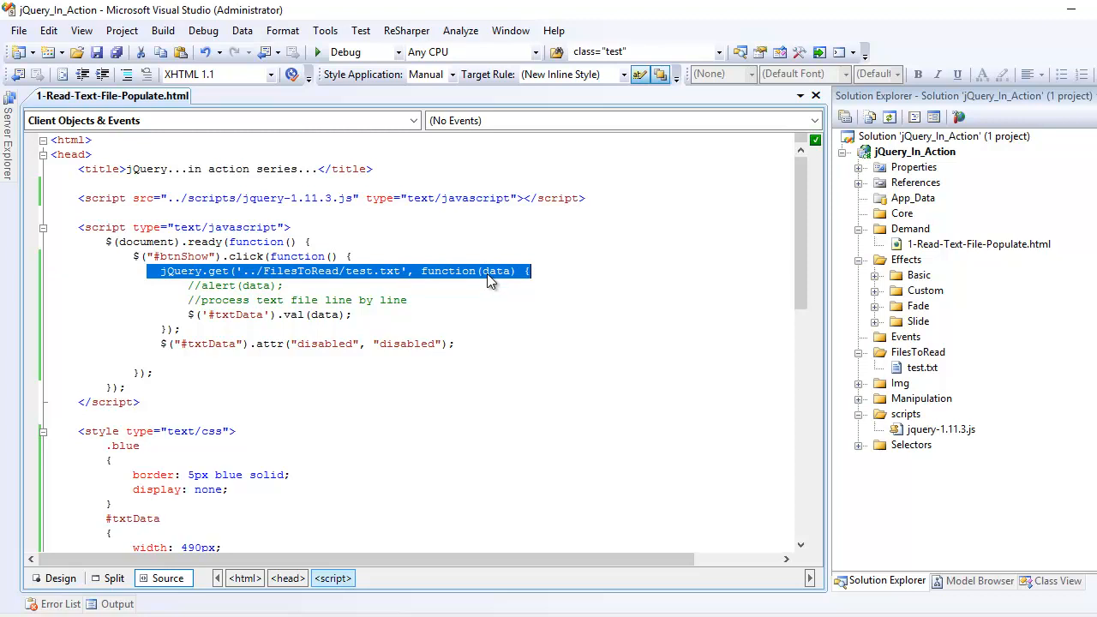
double_click(497, 271)
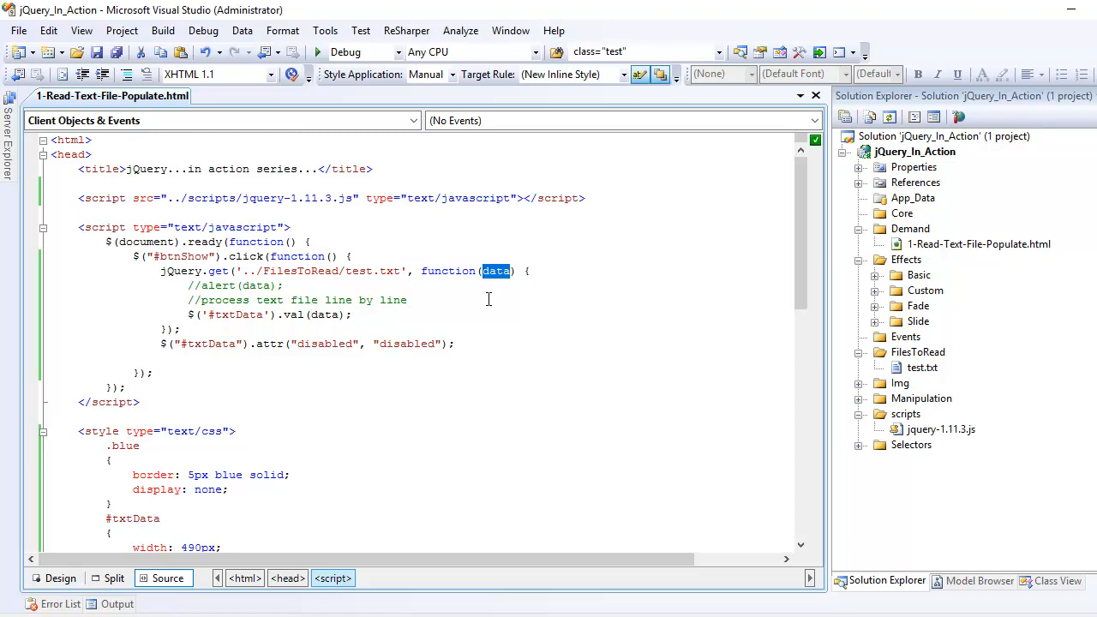
mouse_move(495, 276)
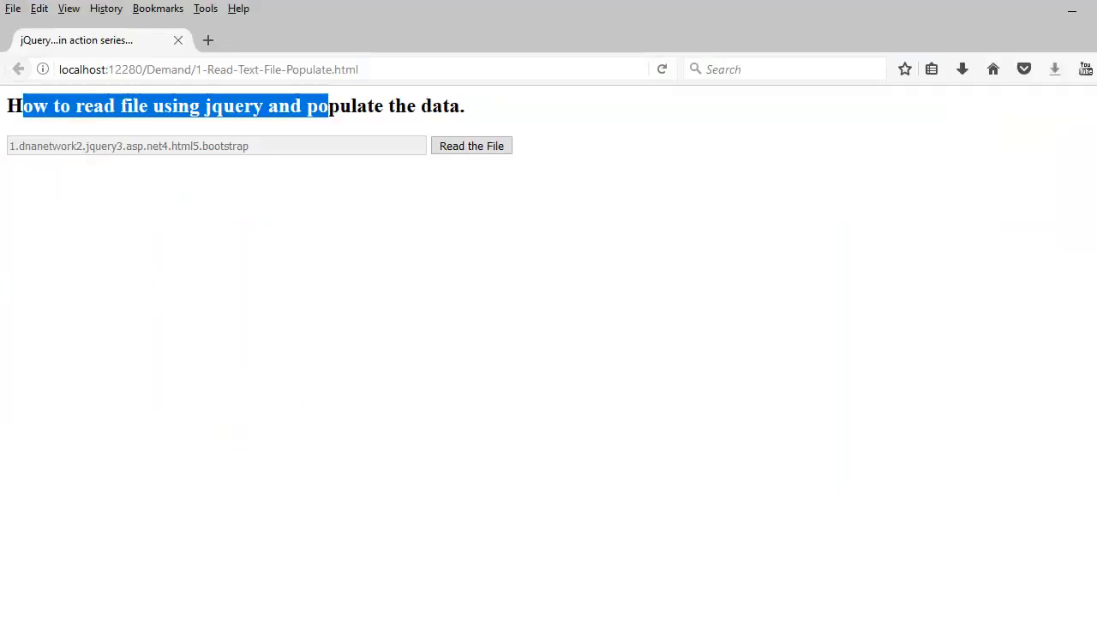
Reload the demo page, read the file again and dismiss the alert listing its five lines.
click(77, 202)
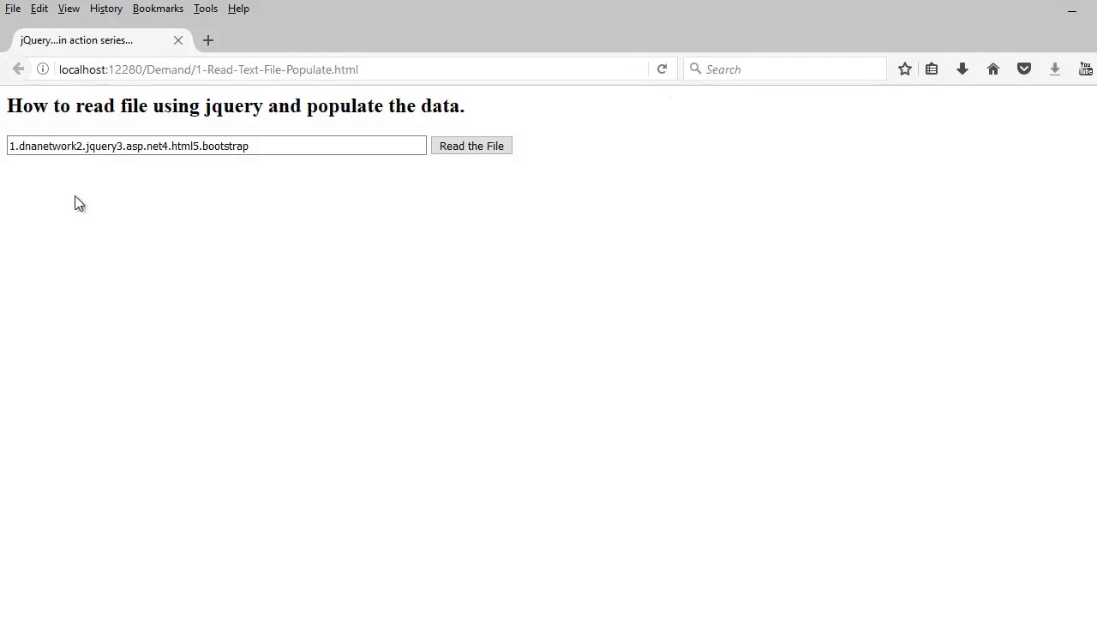
mouse_move(517, 250)
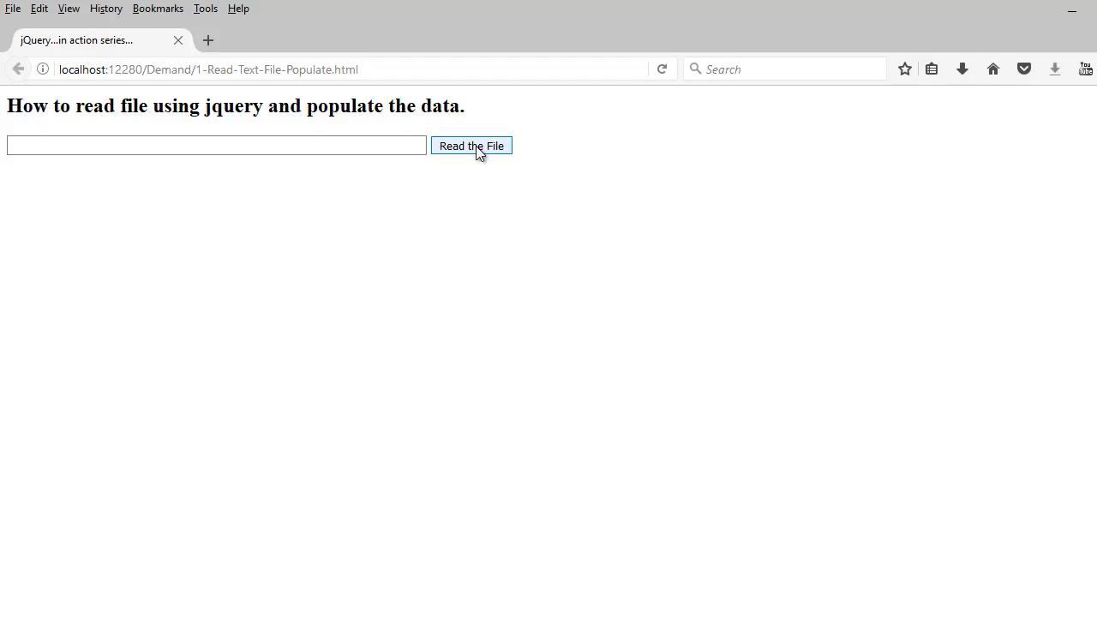
click(470, 145)
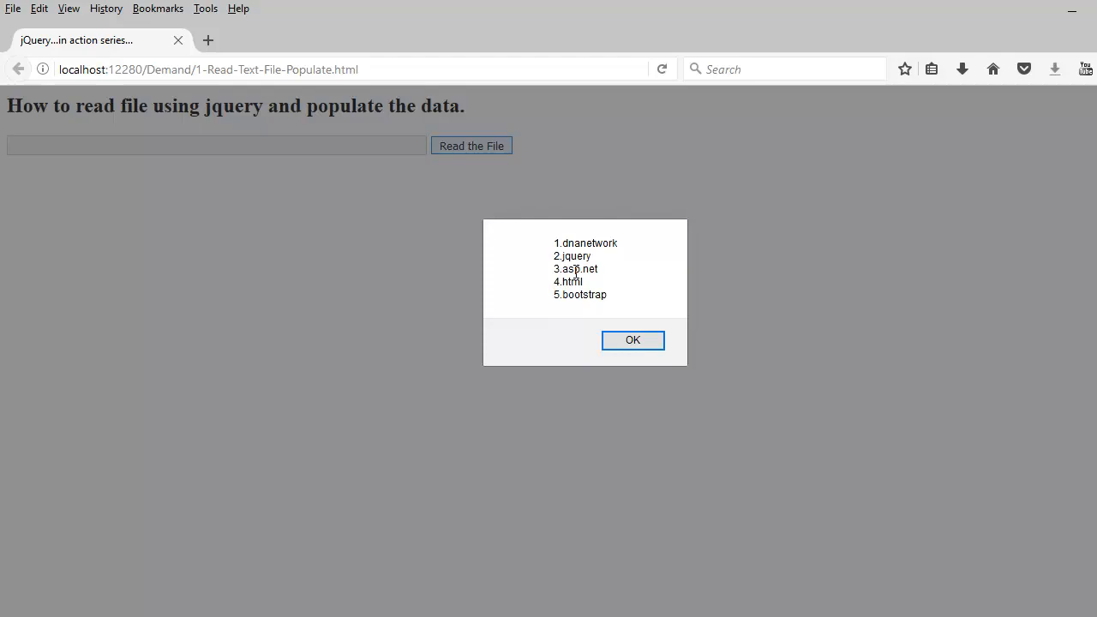
click(633, 339)
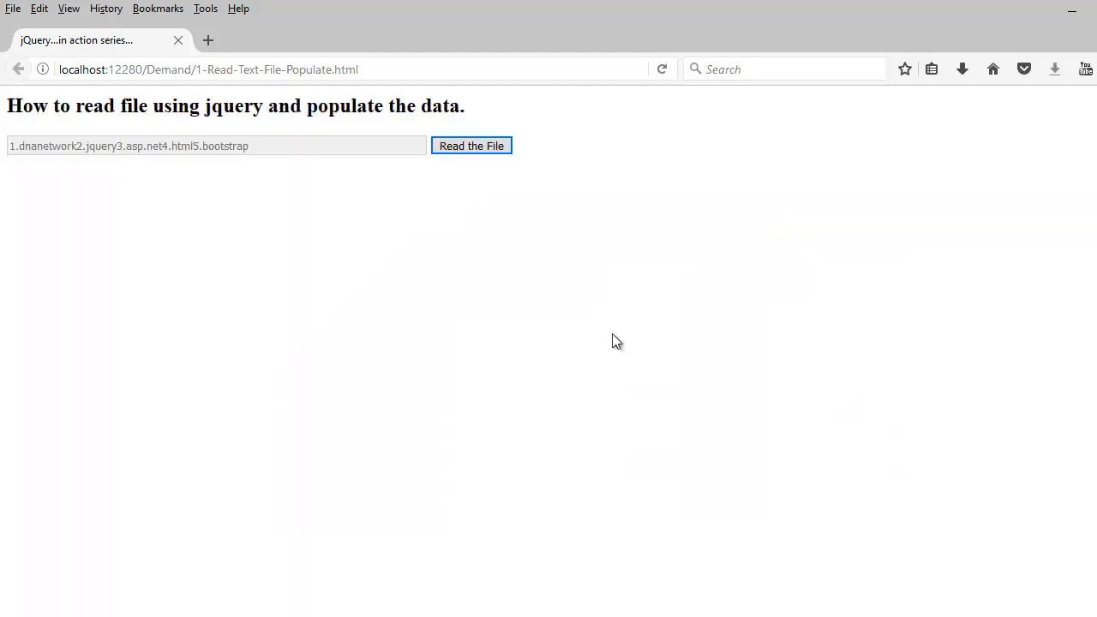
mouse_move(166, 151)
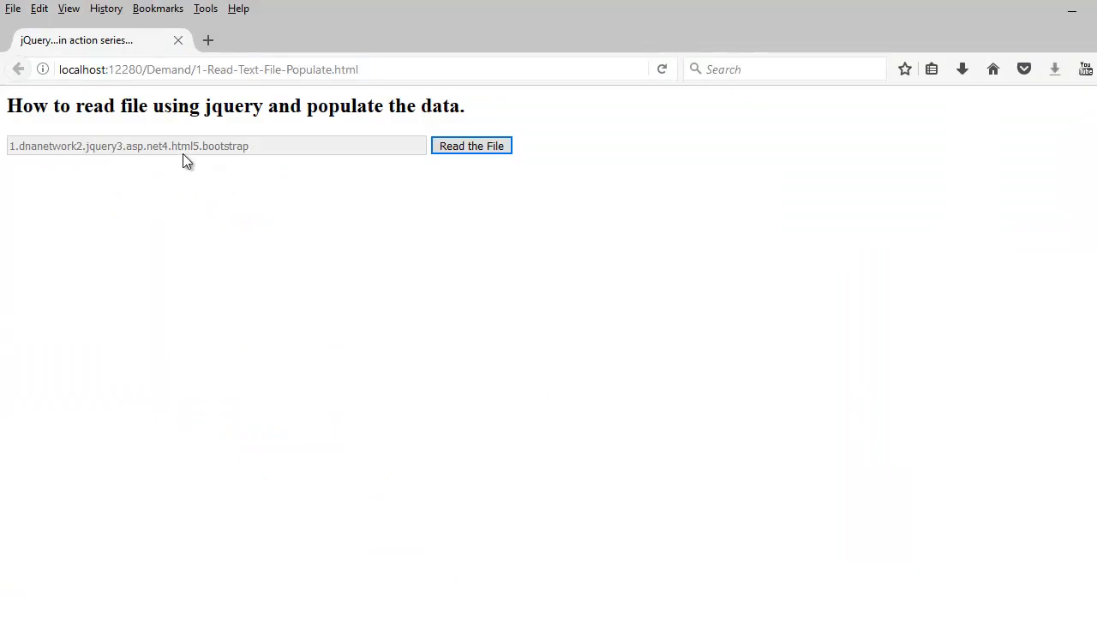
mouse_move(309, 607)
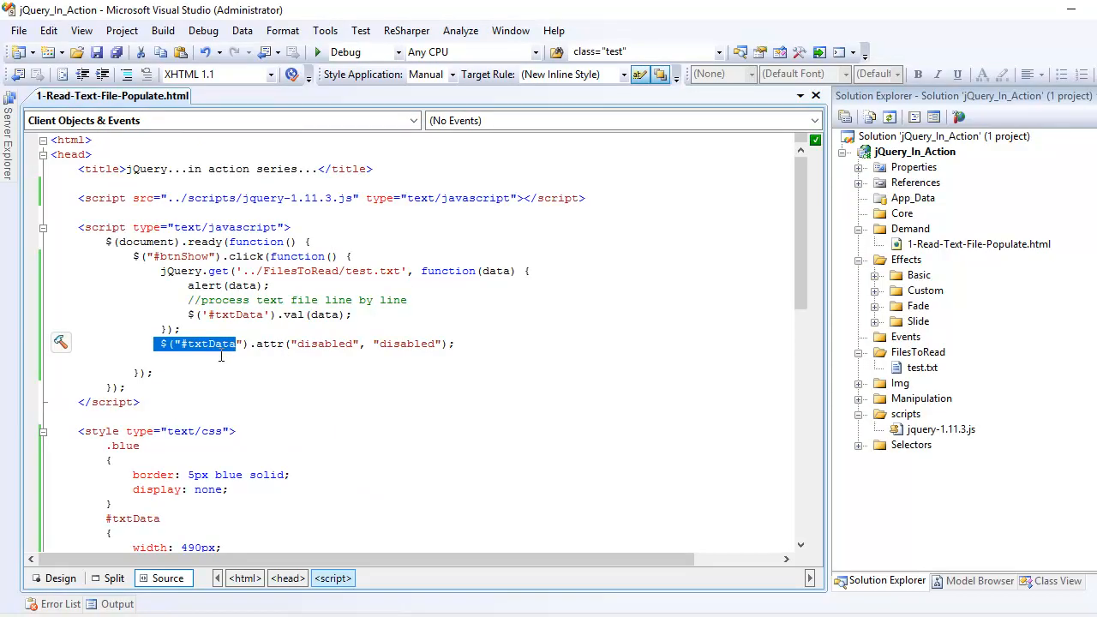
Review the callback writing data into #txtData and the attr call disabling the text box.
scroll(down, 3)
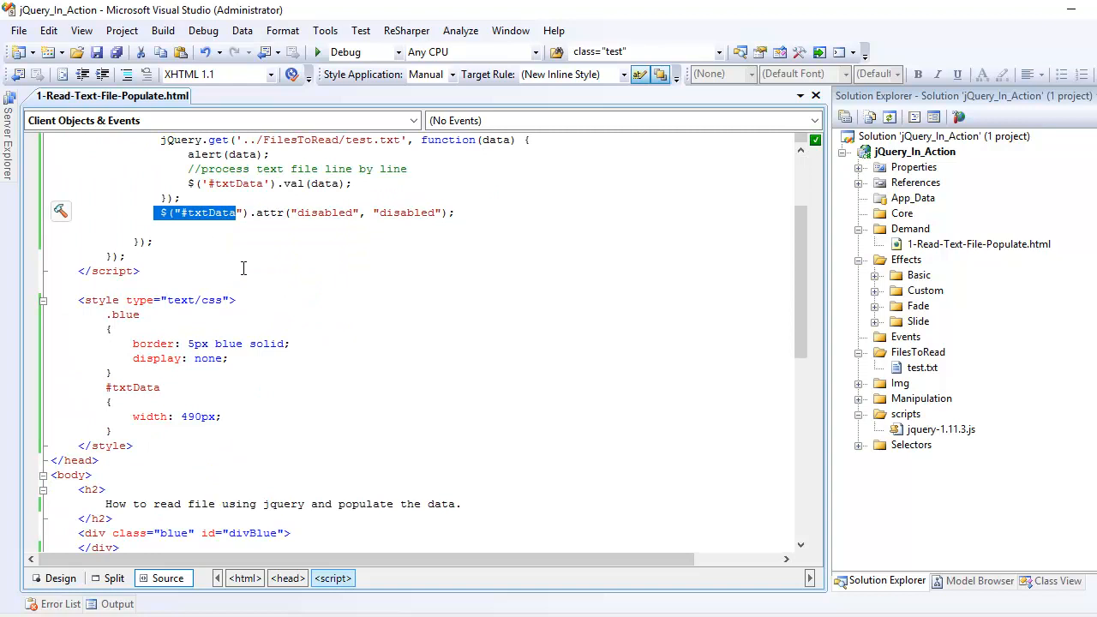
double_click(239, 184)
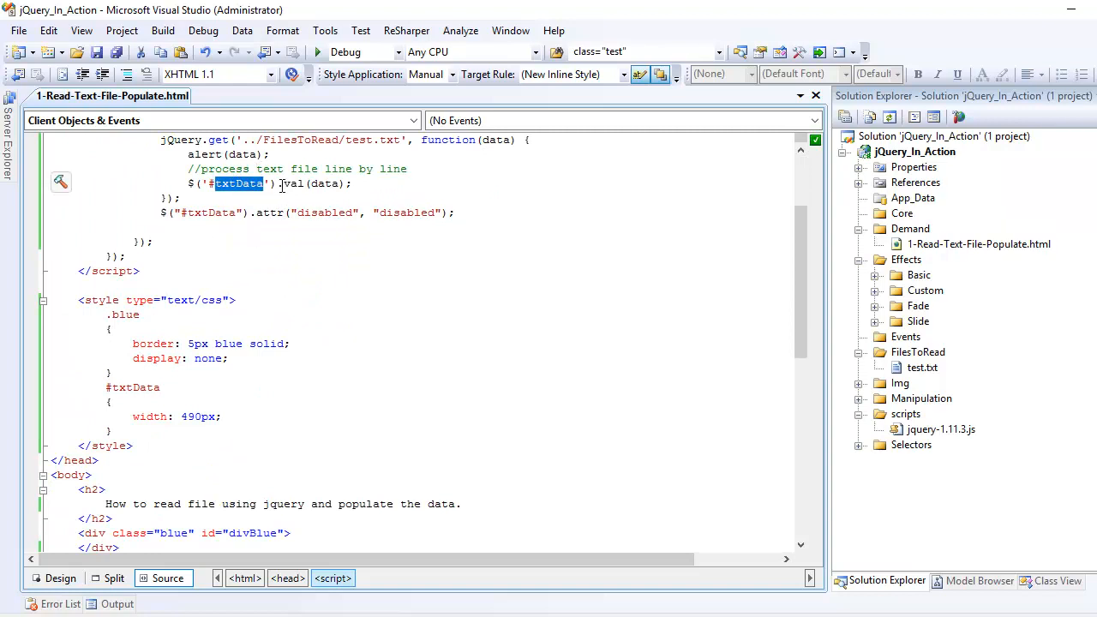
double_click(324, 183)
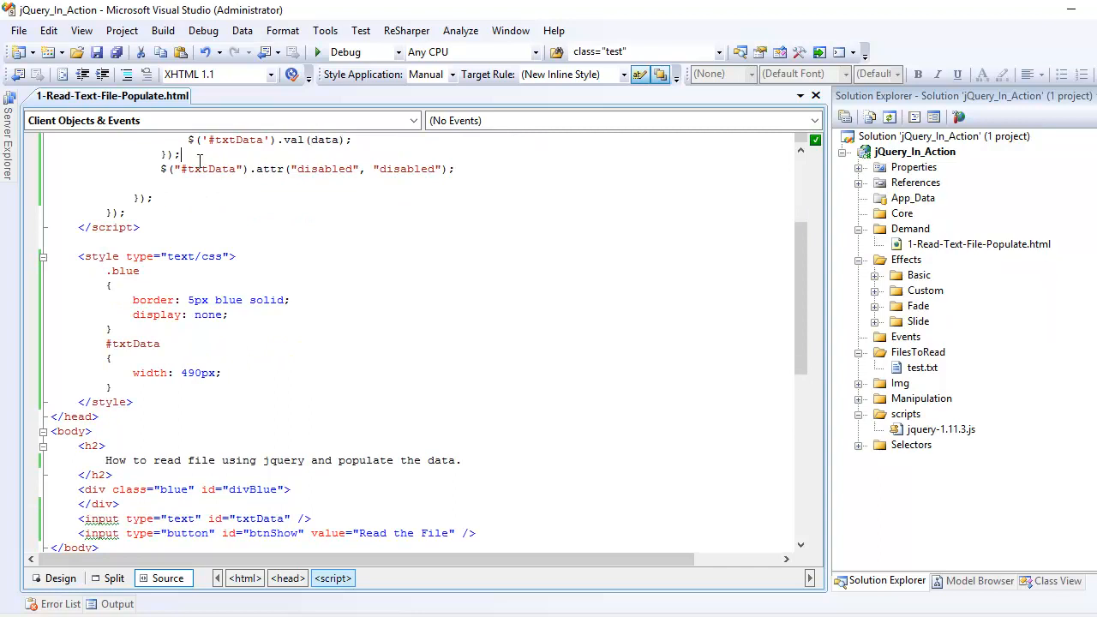
scroll(down, 3)
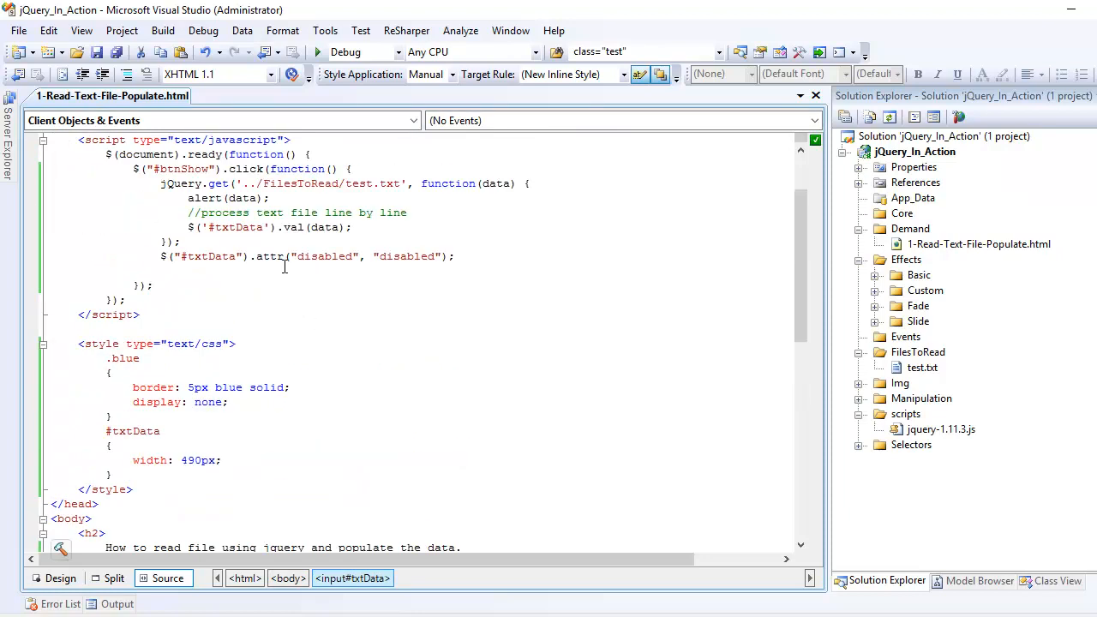
double_click(269, 257)
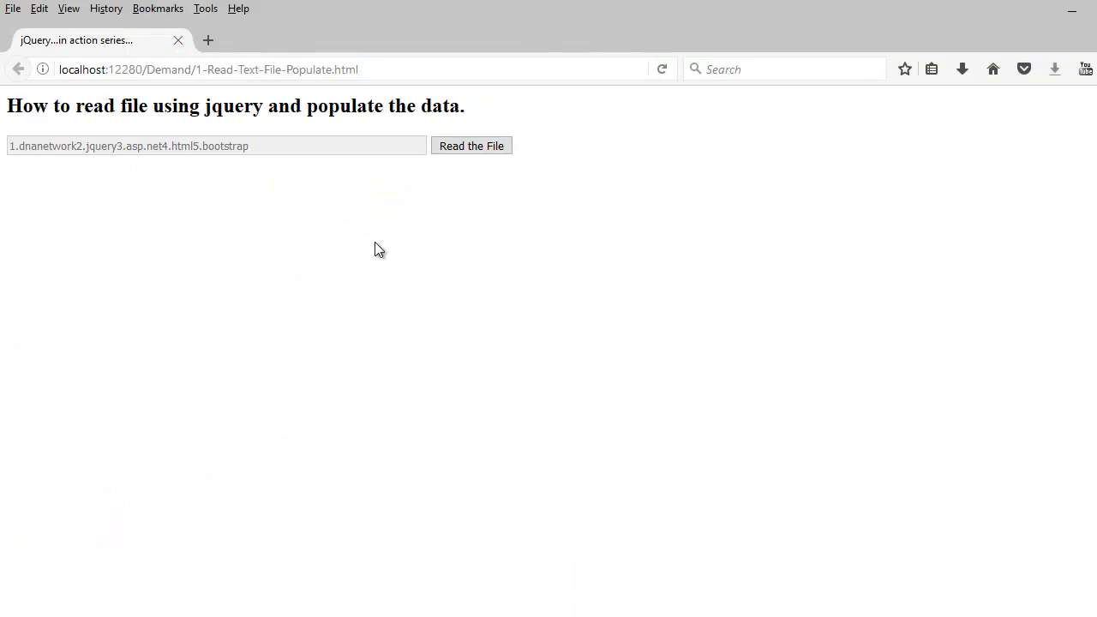
Read the file again in the demo page and dismiss the five-line alert.
click(469, 145)
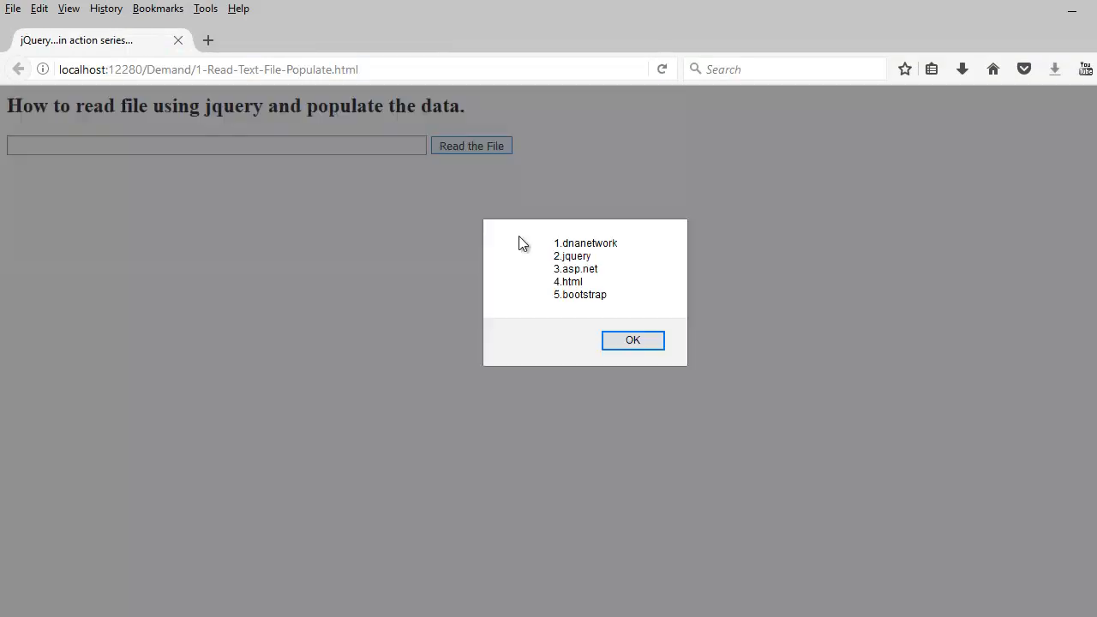
click(632, 339)
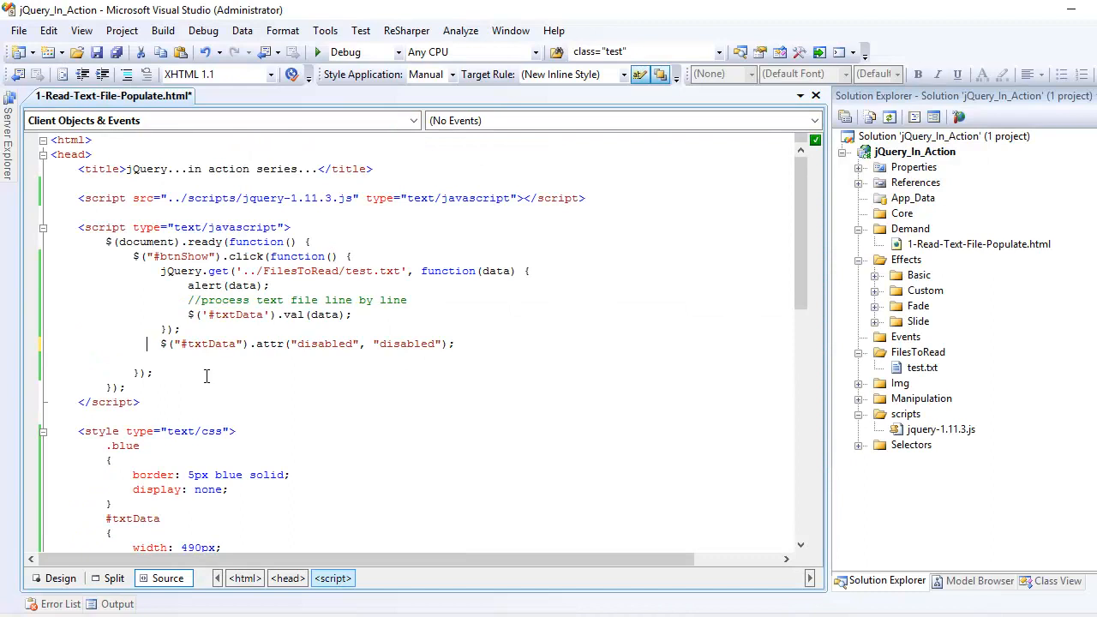
drag(161, 271, 480, 270)
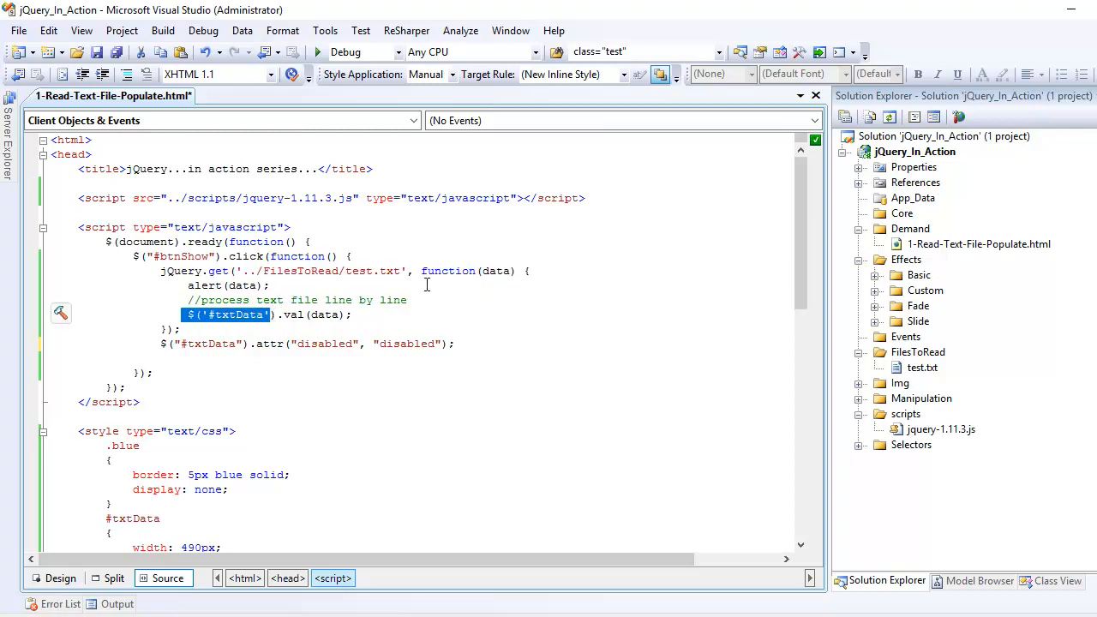
double_click(495, 271)
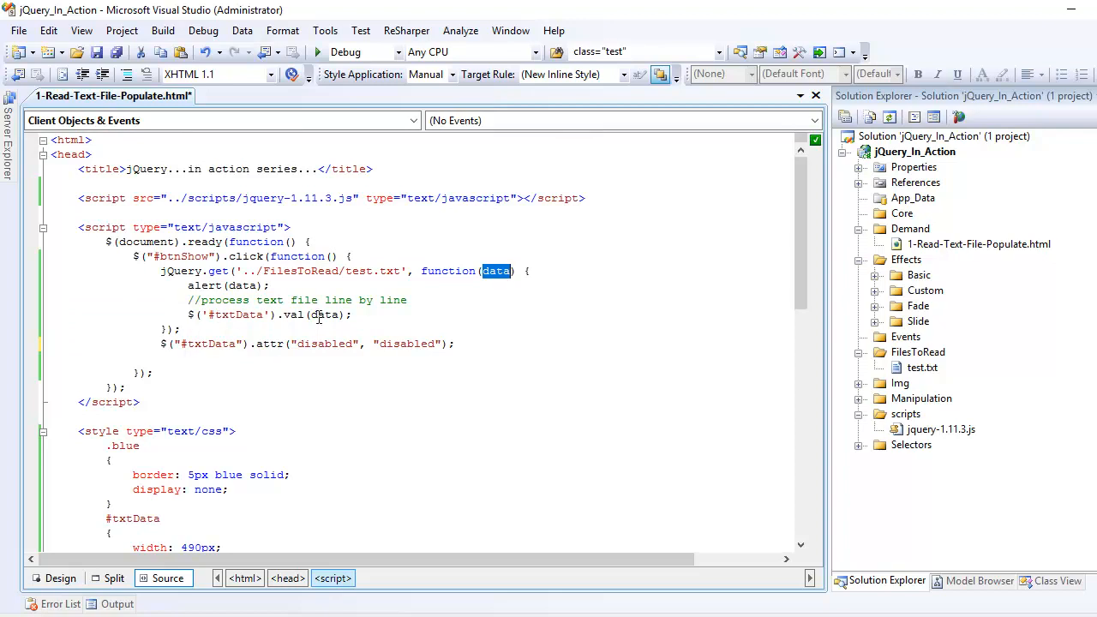
double_click(324, 316)
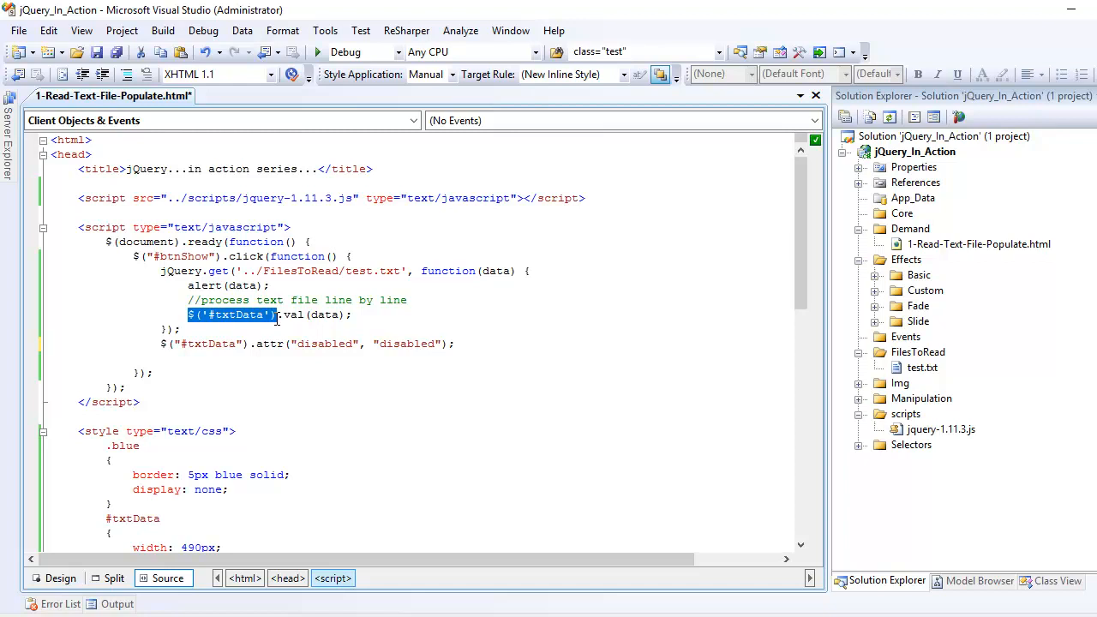
mouse_move(229, 329)
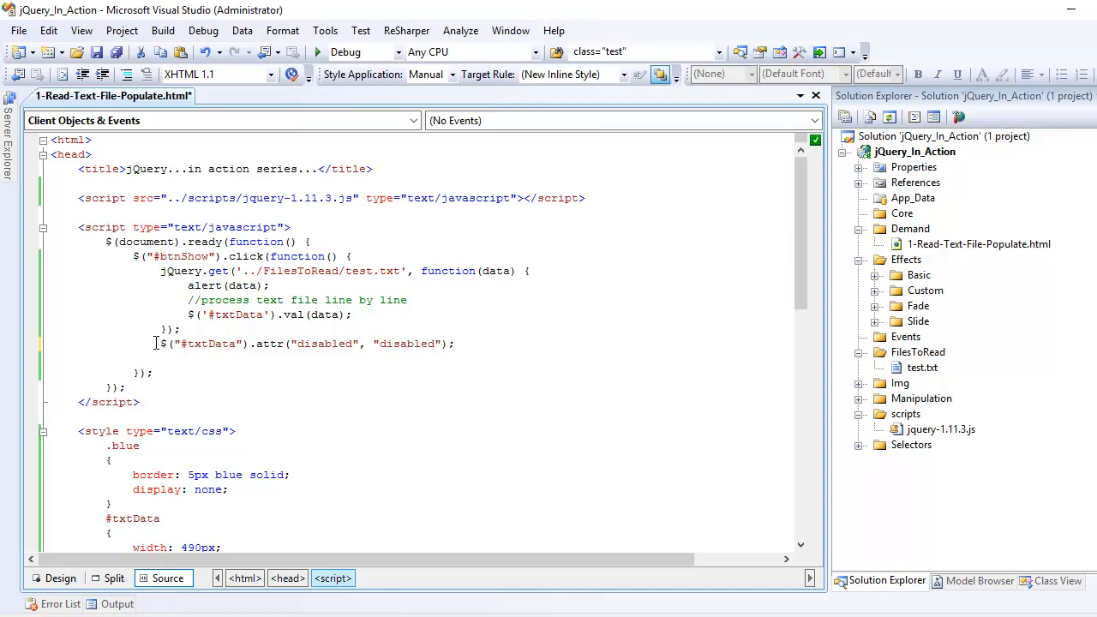
Change the .blue style's display from none to block.
scroll(down, 3)
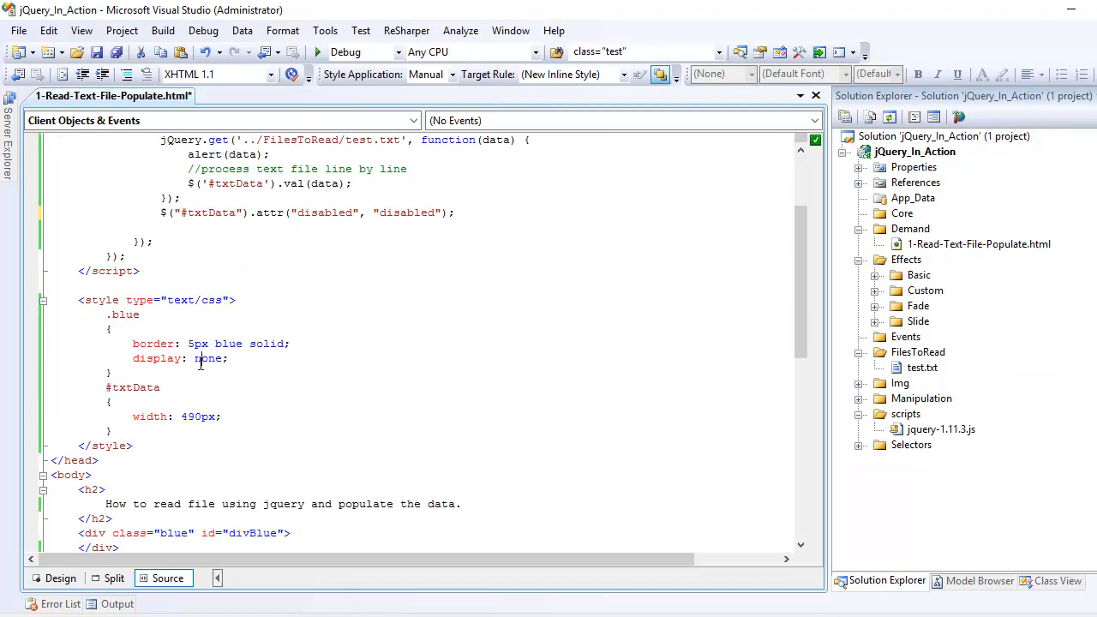
text(block)
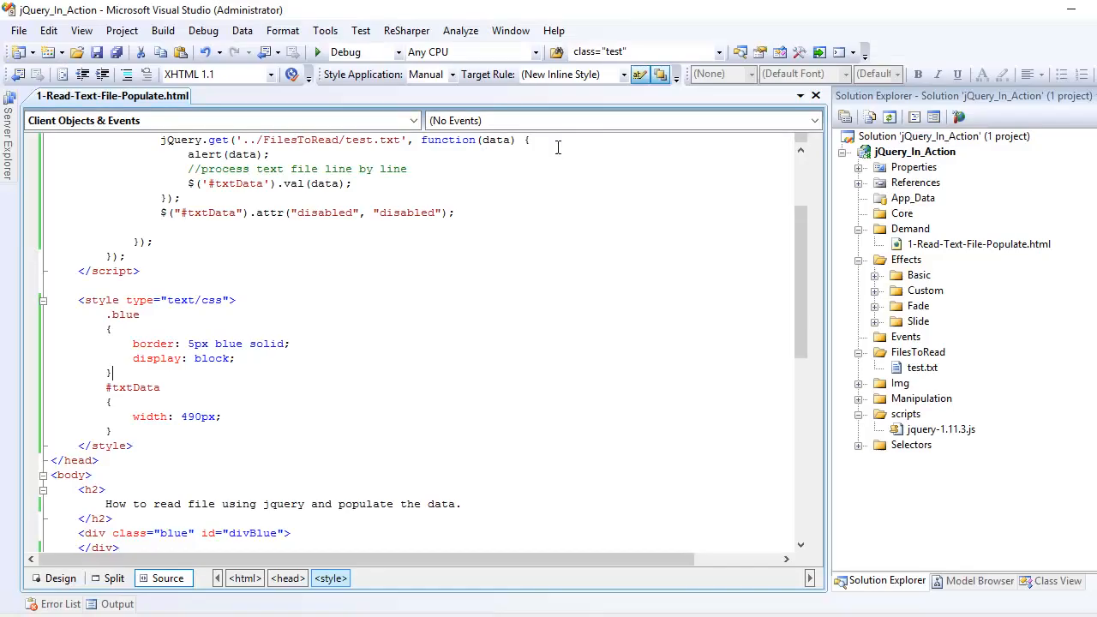
Make the callback write data with $('#divBlue').html(data), commenting out alert and attr lines.
double_click(197, 343)
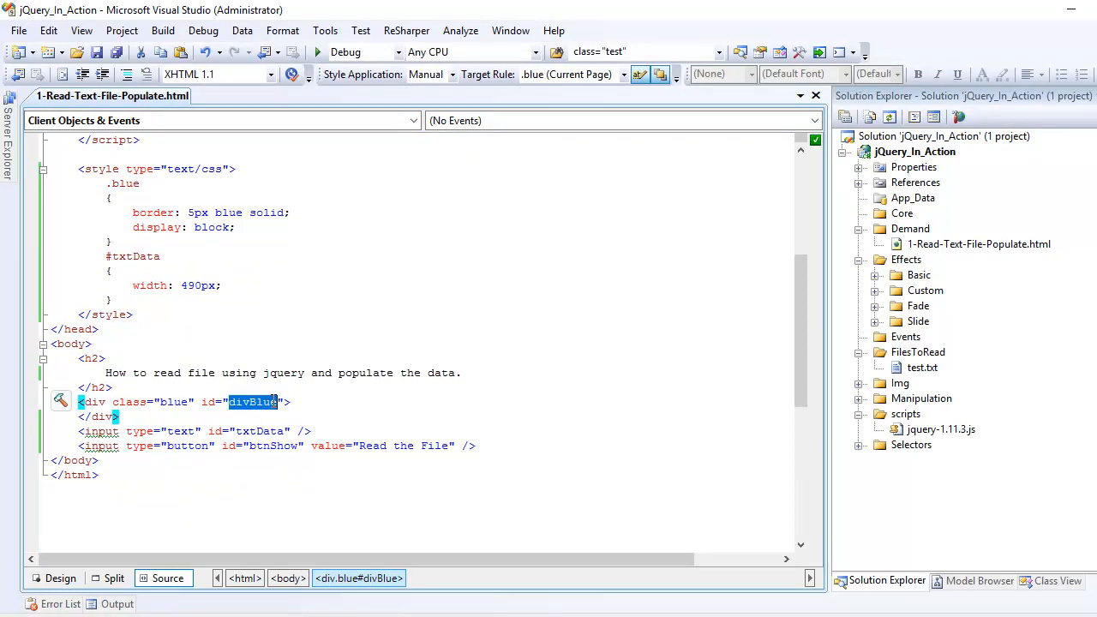
scroll(up, 3)
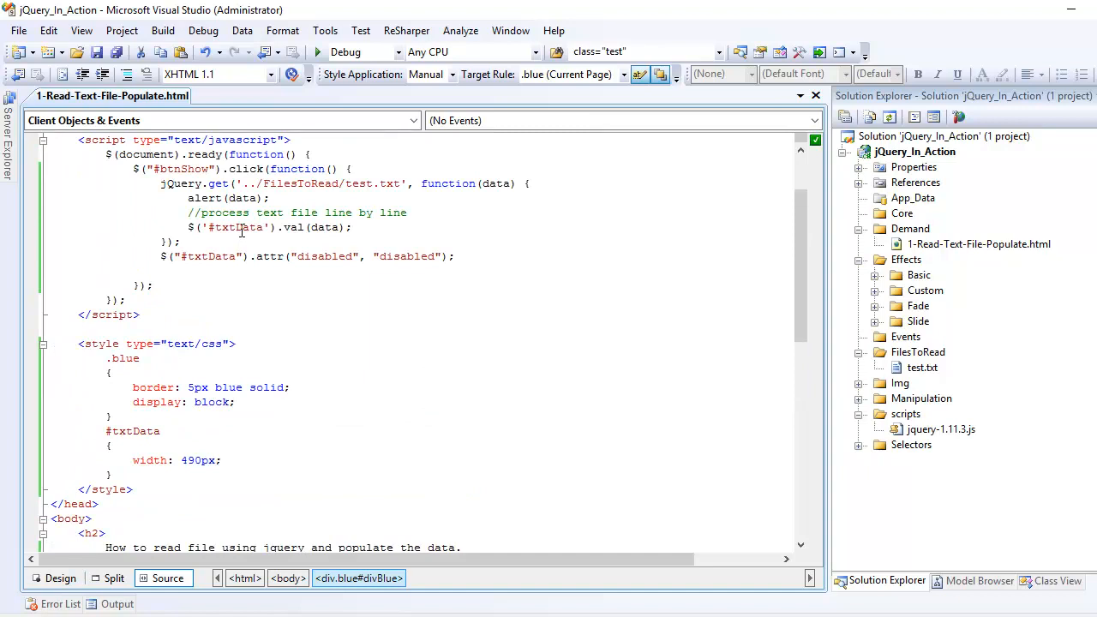
text(divBlue)
text(// )
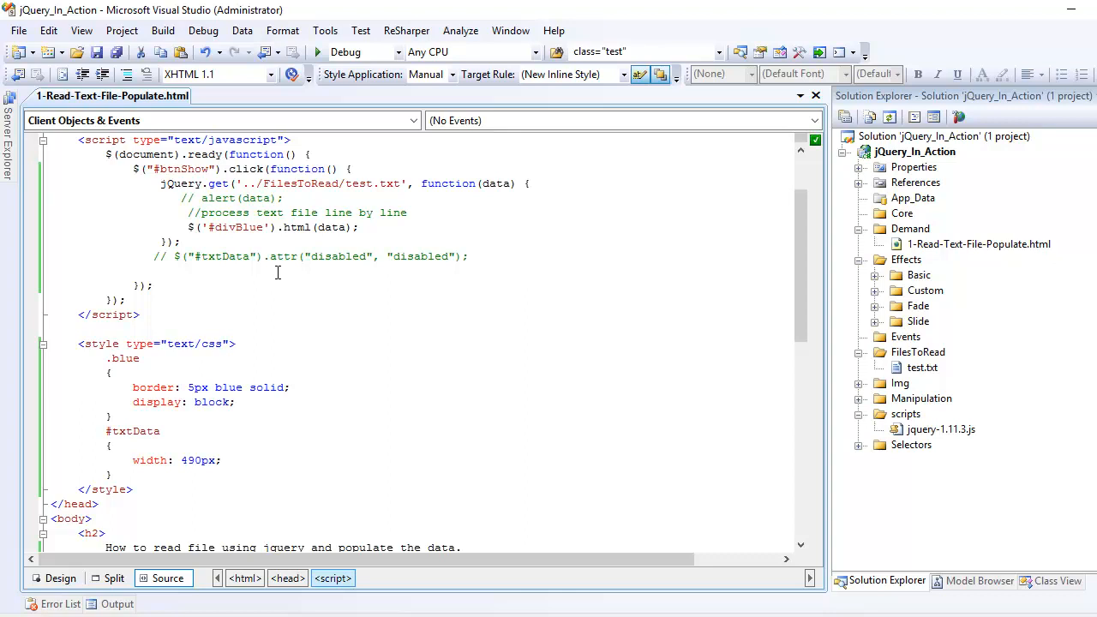
Refresh the page showing the blue-bordered div and run the file read into it.
double_click(237, 226)
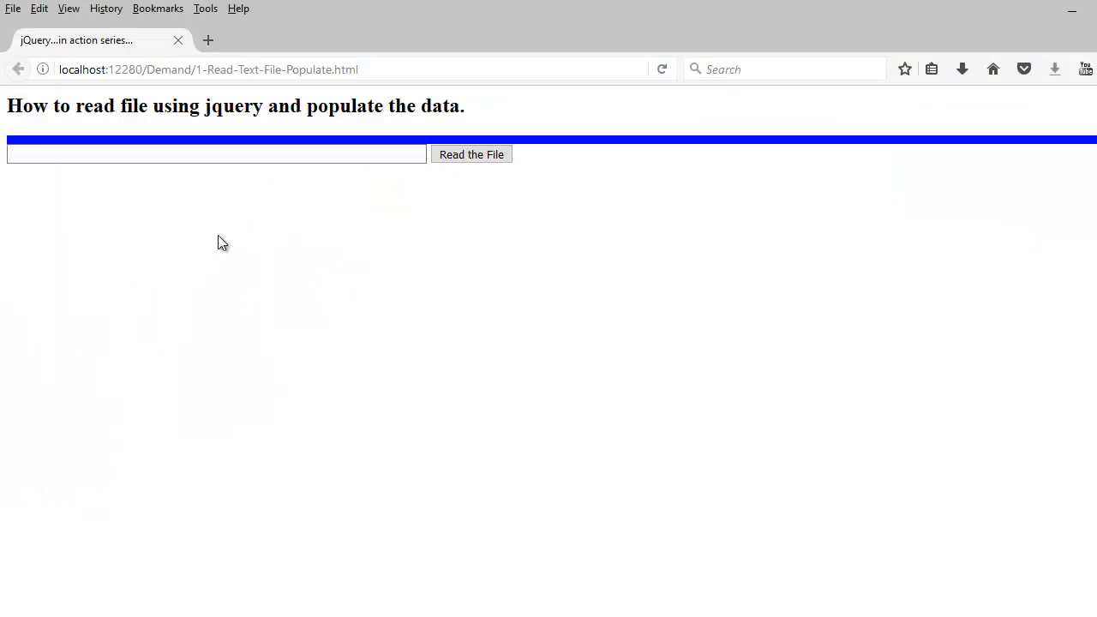
mouse_move(230, 264)
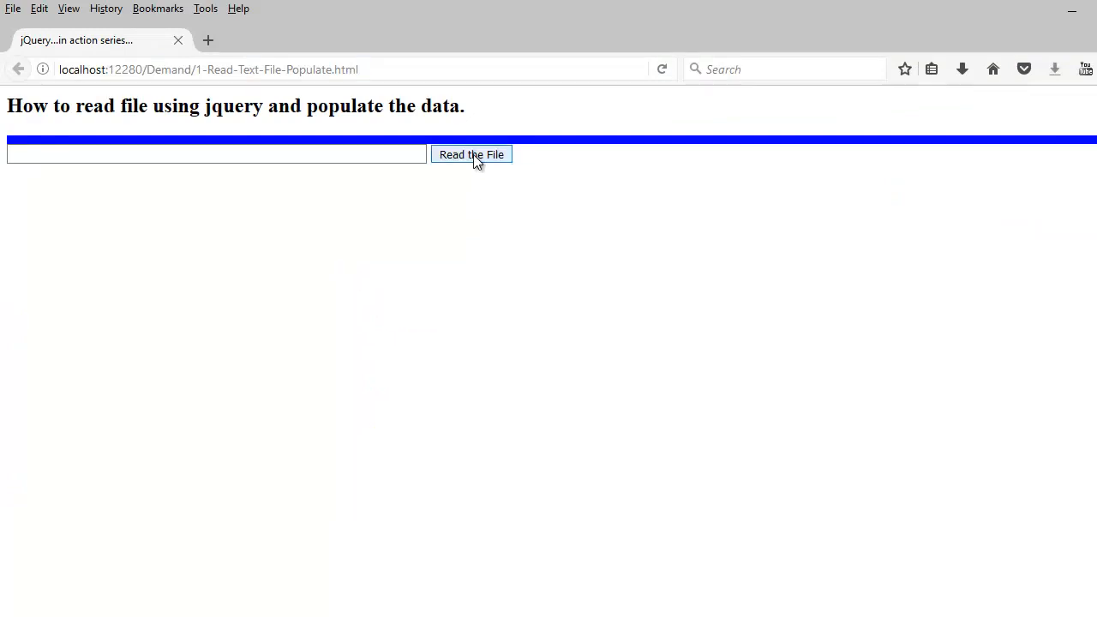
click(469, 155)
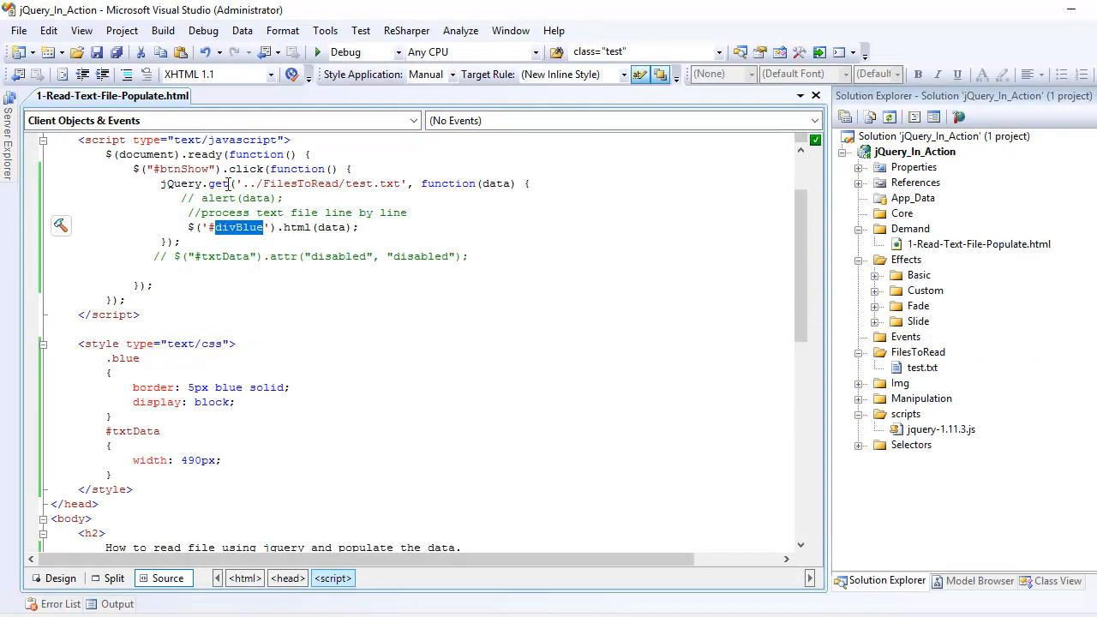
mouse_move(228, 186)
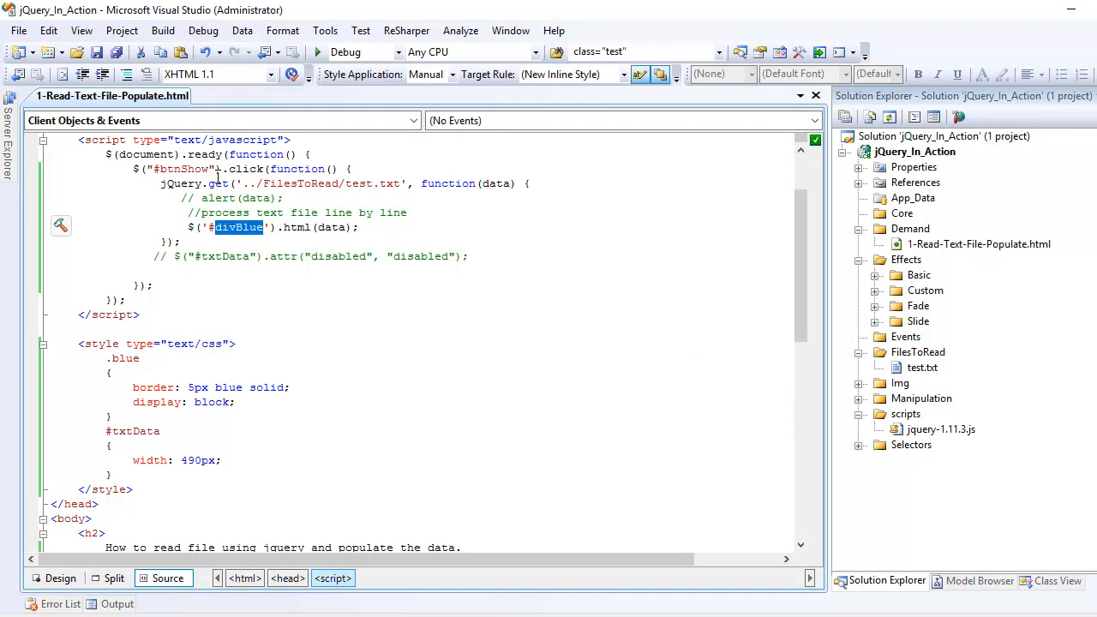
double_click(494, 183)
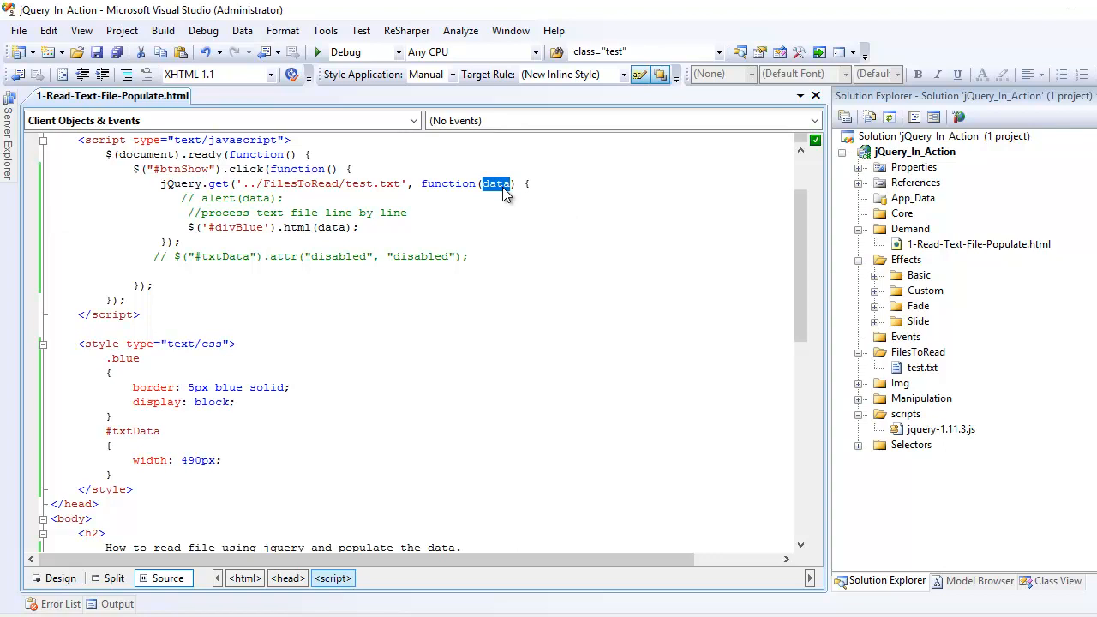
mouse_move(353, 242)
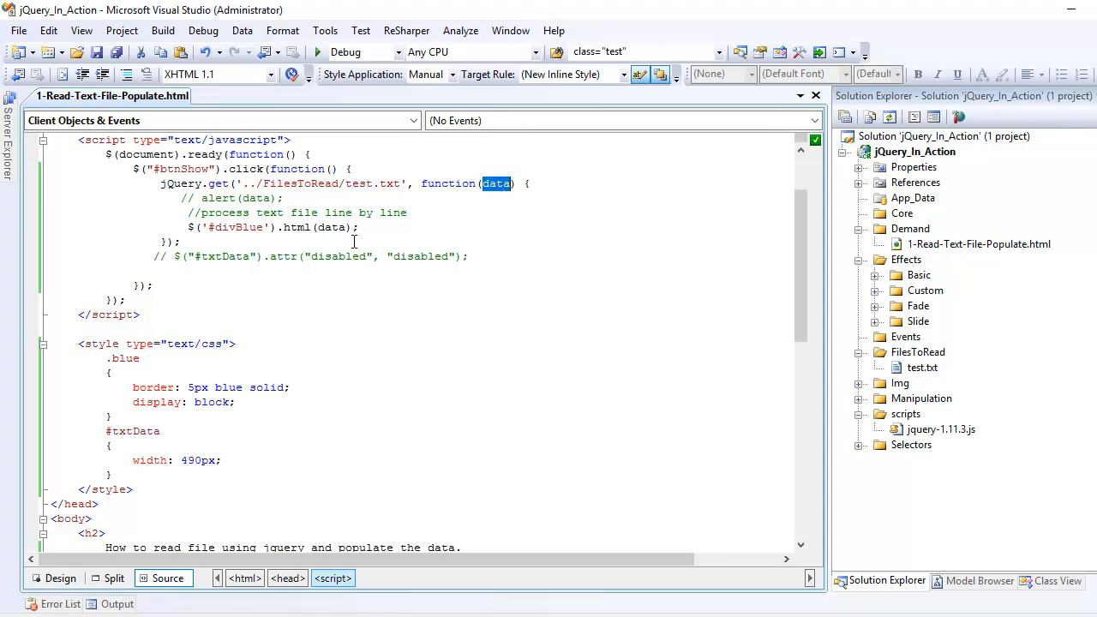
double_click(337, 257)
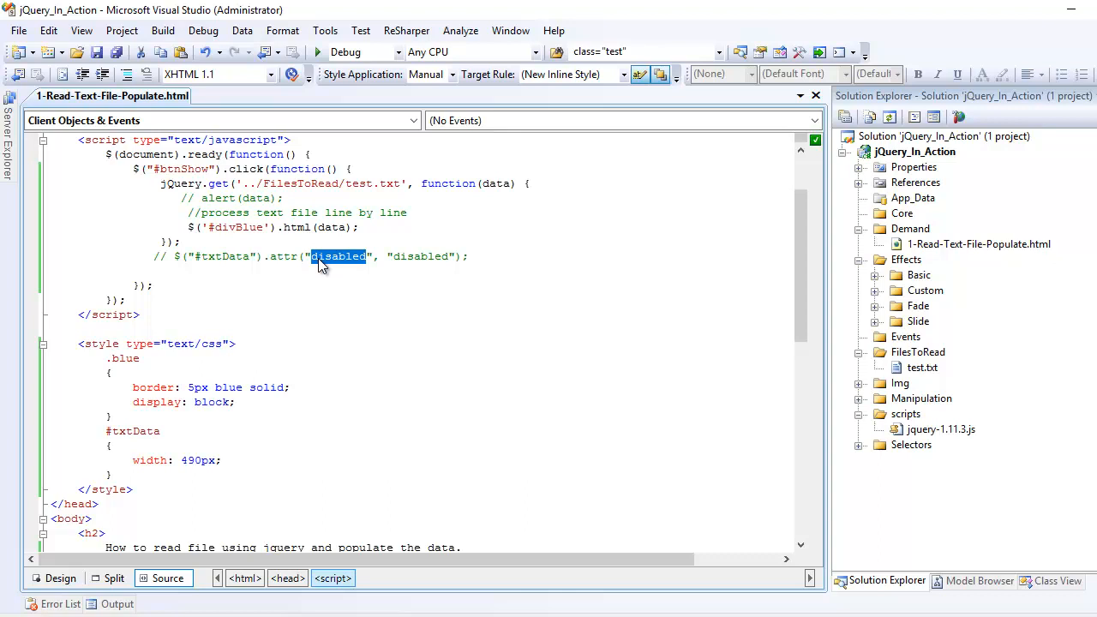